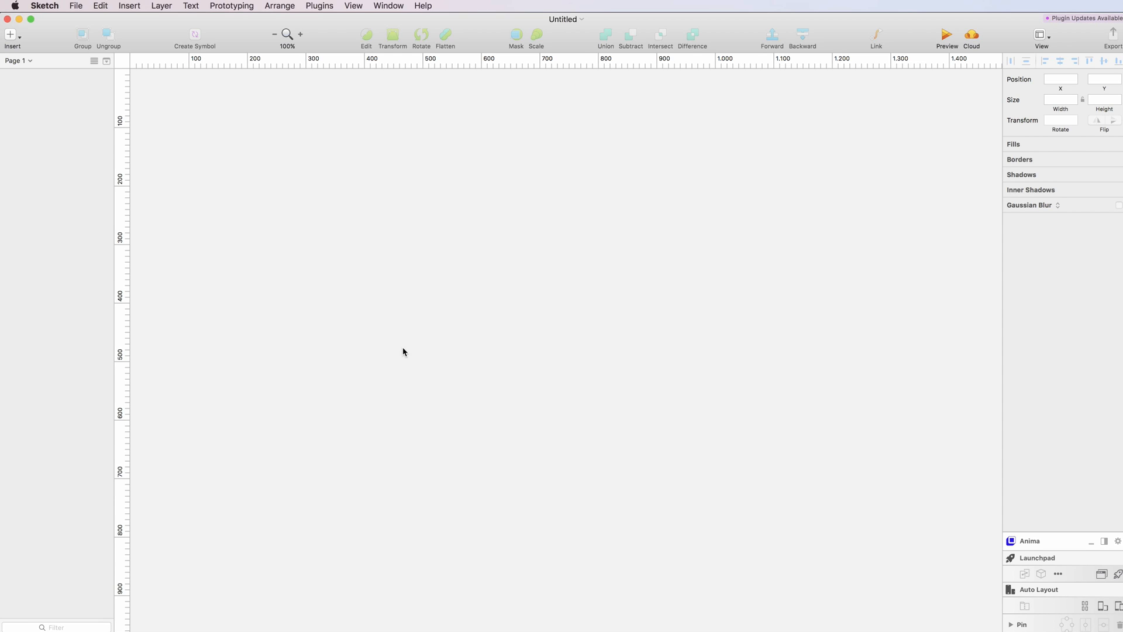
pyautogui.moveTo(84, 78)
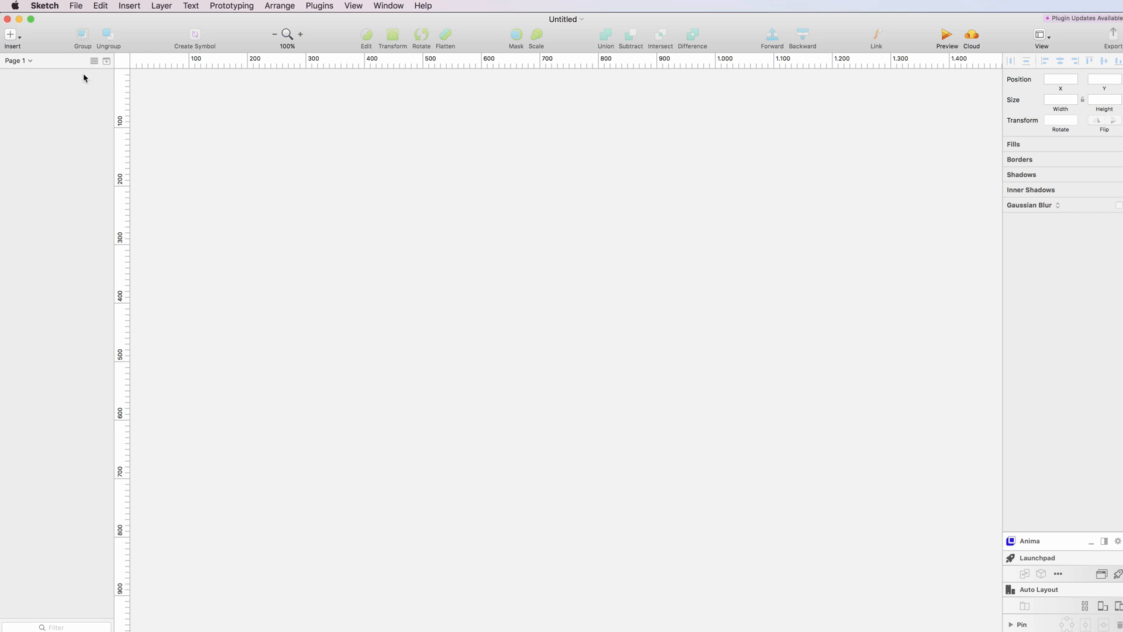
# Insert a rectangle shape and draw it about 945 × 470 across the canvas
pyautogui.click(10, 34)
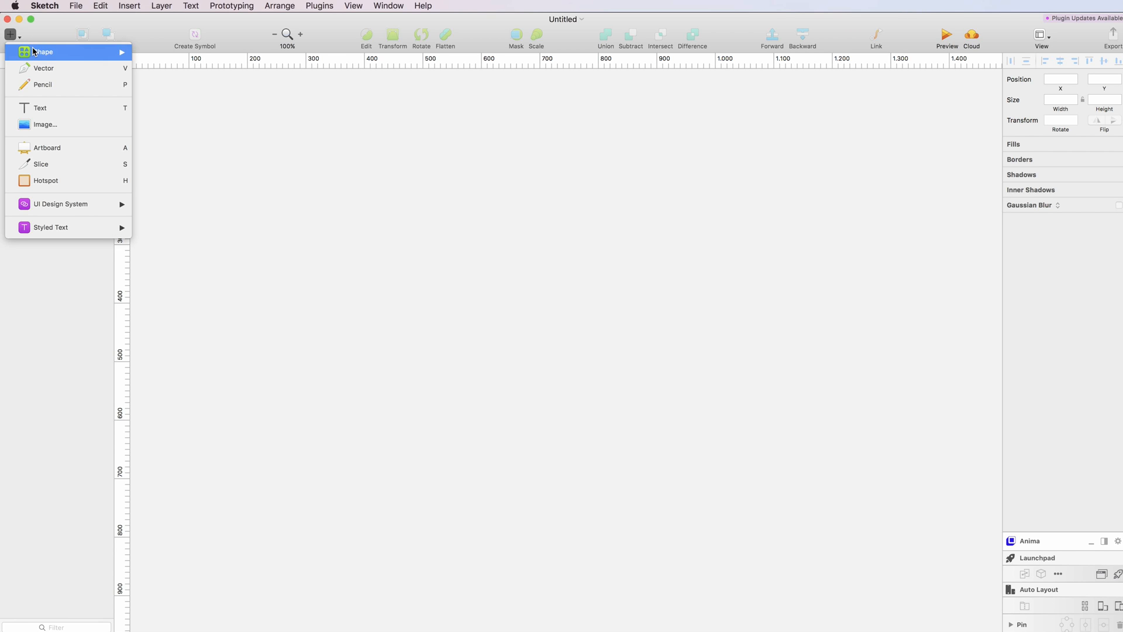
pyautogui.moveTo(43, 51)
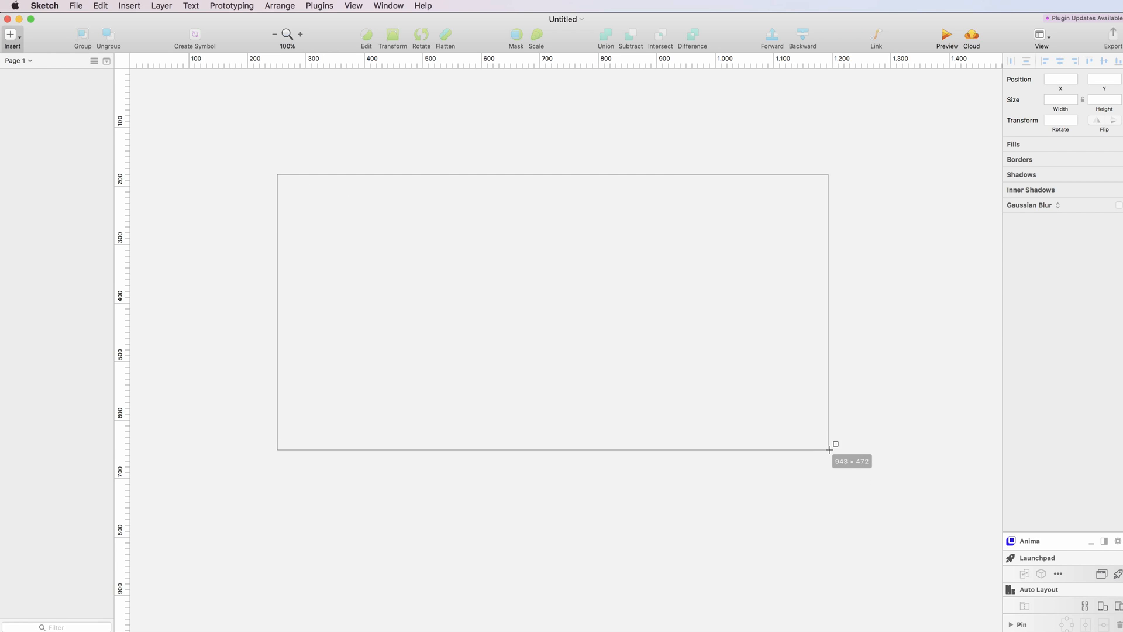
pyautogui.moveTo(278, 175); pyautogui.dragTo(828, 449)
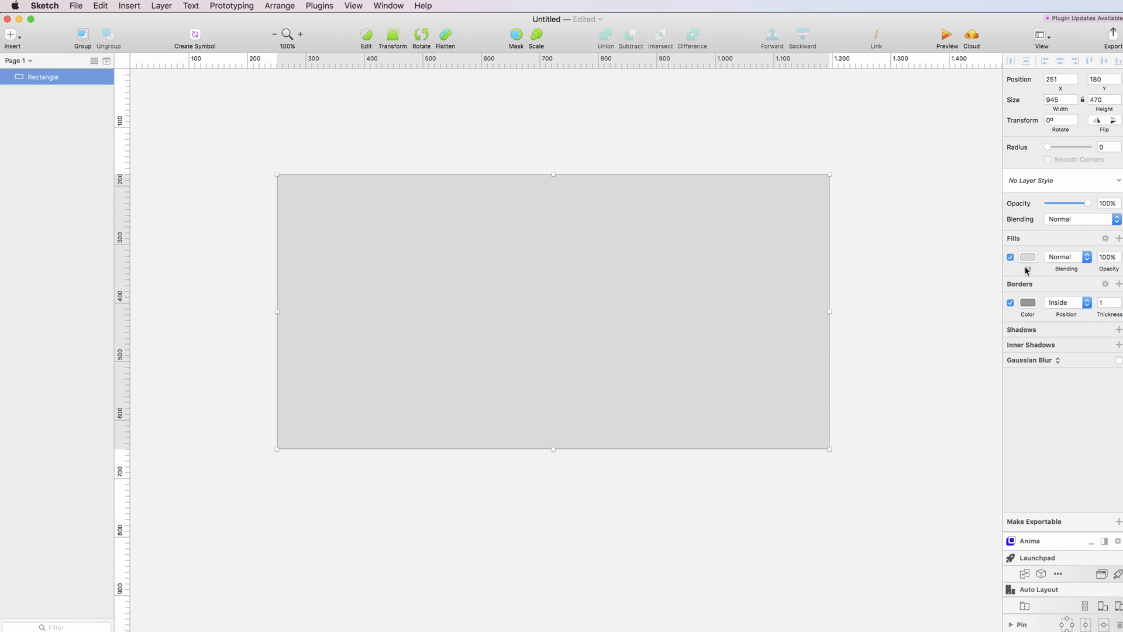
# Round the corners to radius 7, drop the border and add a light shadow with Y 22, blur 24
pyautogui.moveTo(1046, 147); pyautogui.dragTo(1048, 148)
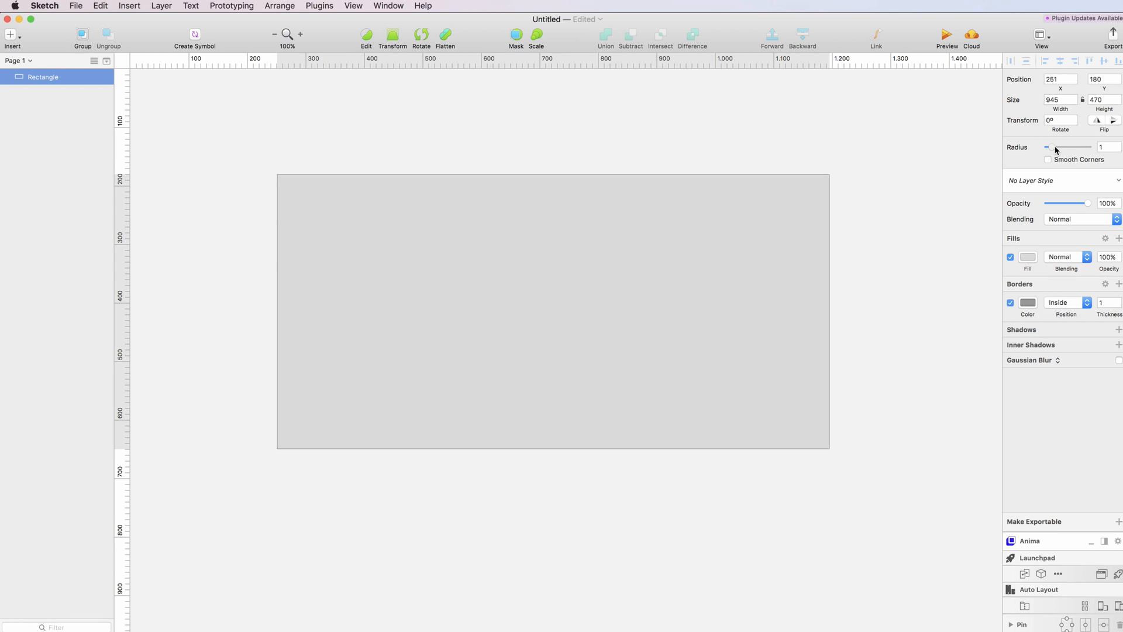
pyautogui.moveTo(1047, 148); pyautogui.dragTo(1056, 147)
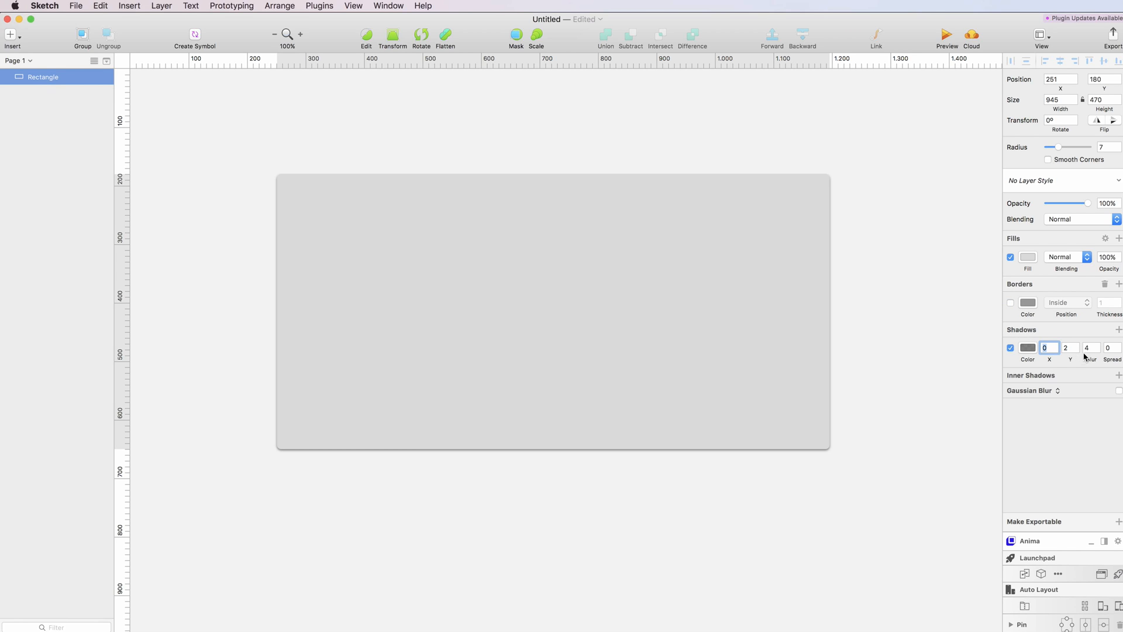
pyautogui.write('24')
pyautogui.click(1071, 348)
pyautogui.write('2')
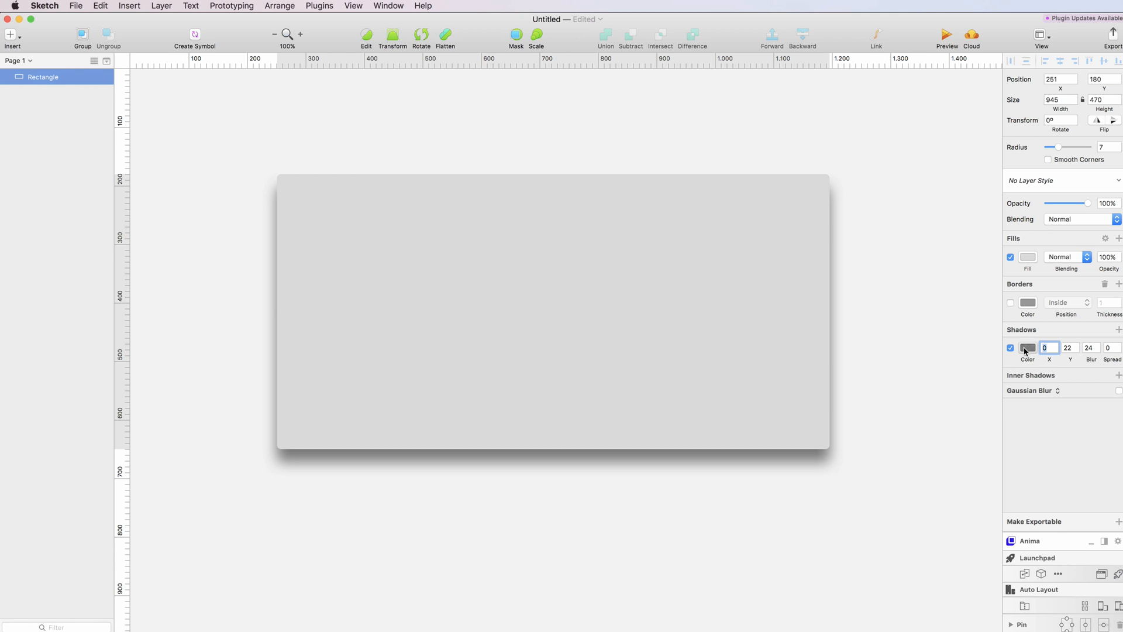
pyautogui.click(1029, 348)
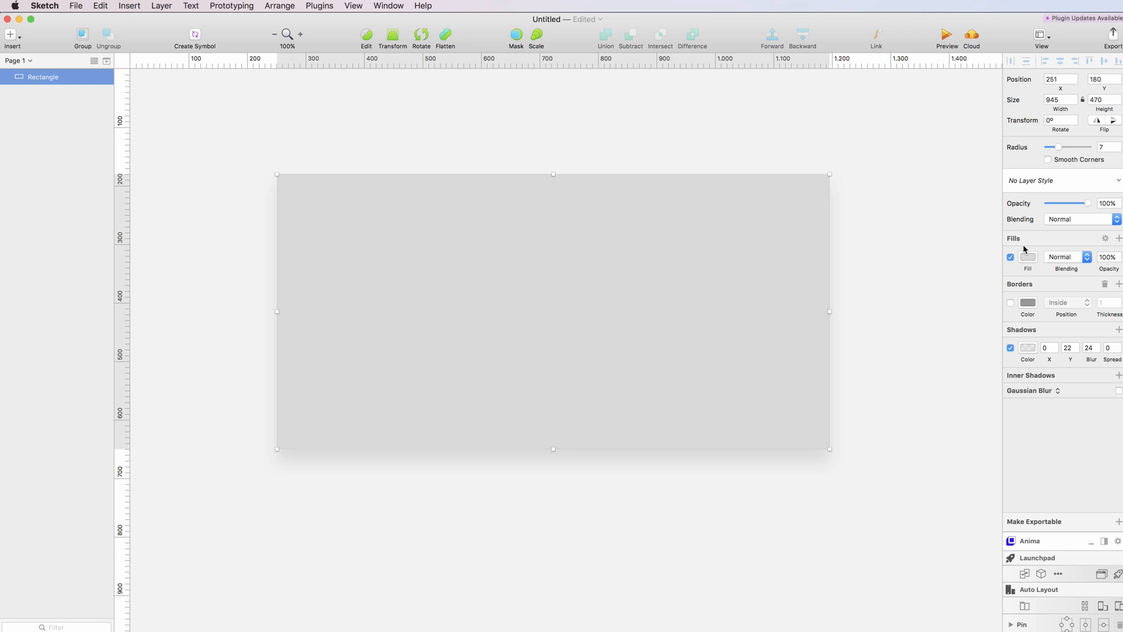
pyautogui.moveTo(1020, 246)
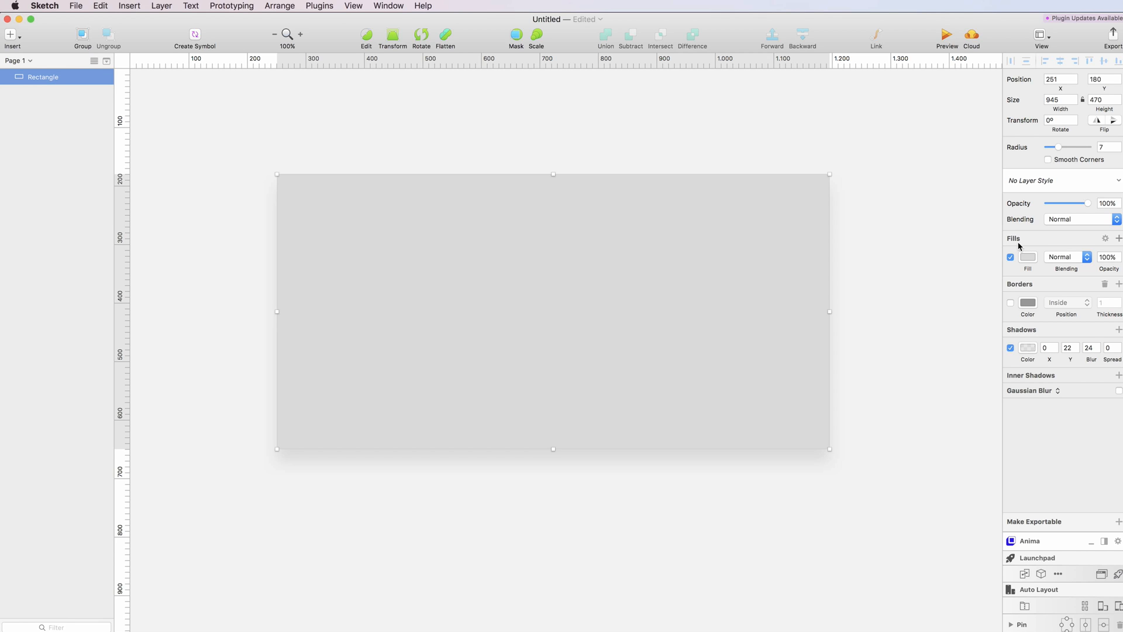
pyautogui.moveTo(962, 304)
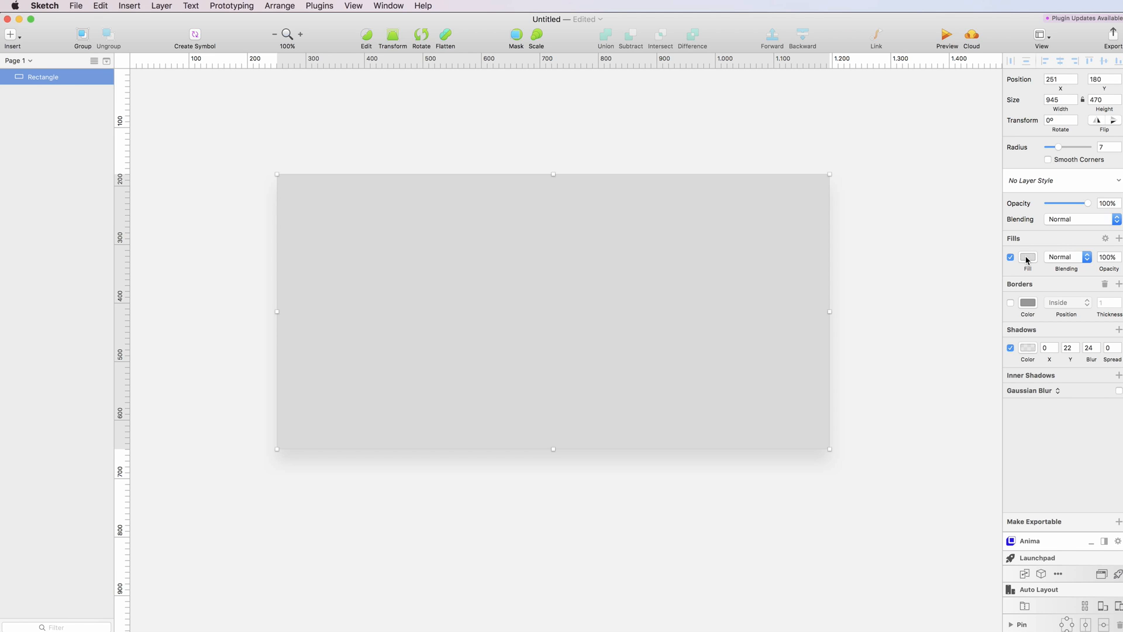
# Switch the fill to a linear gradient using the purple global preset (3023AE to C86DD7)
pyautogui.click(1027, 256)
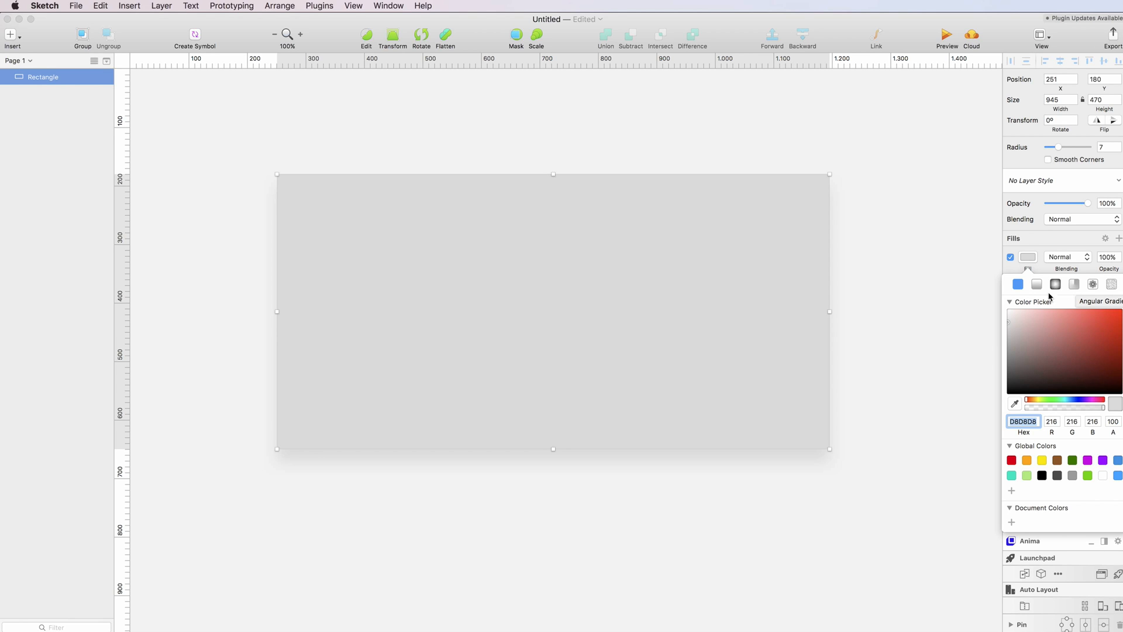
pyautogui.click(1035, 283)
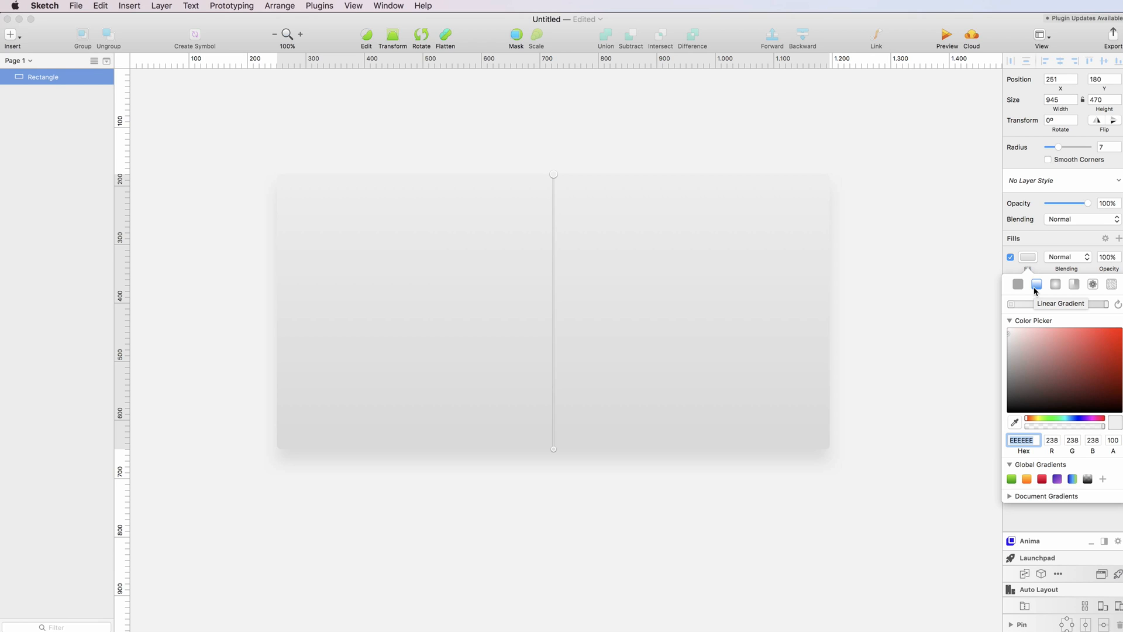
pyautogui.click(1057, 479)
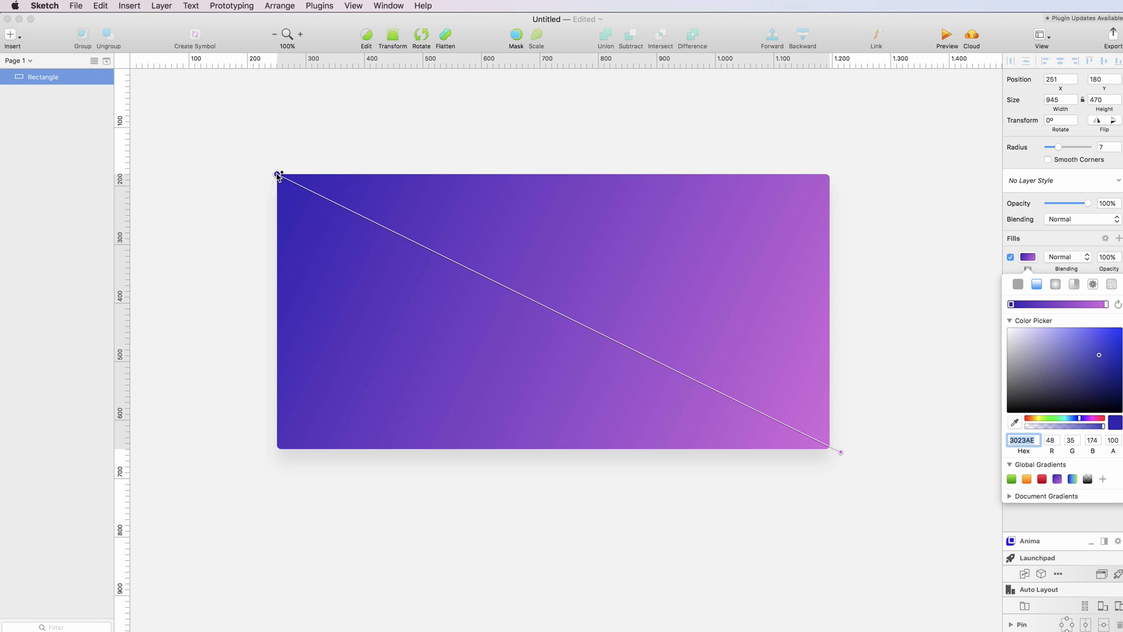
pyautogui.moveTo(304, 186)
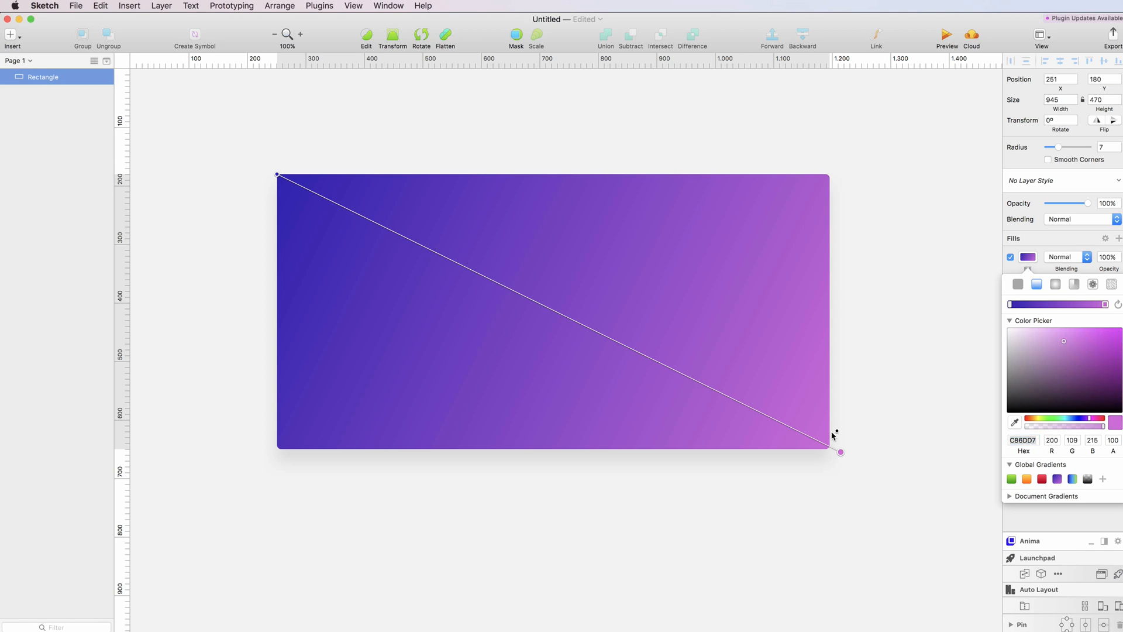
# Run the gradient diagonally from the bottom-left corner up to the top-right corner
pyautogui.moveTo(840, 452); pyautogui.dragTo(823, 192)
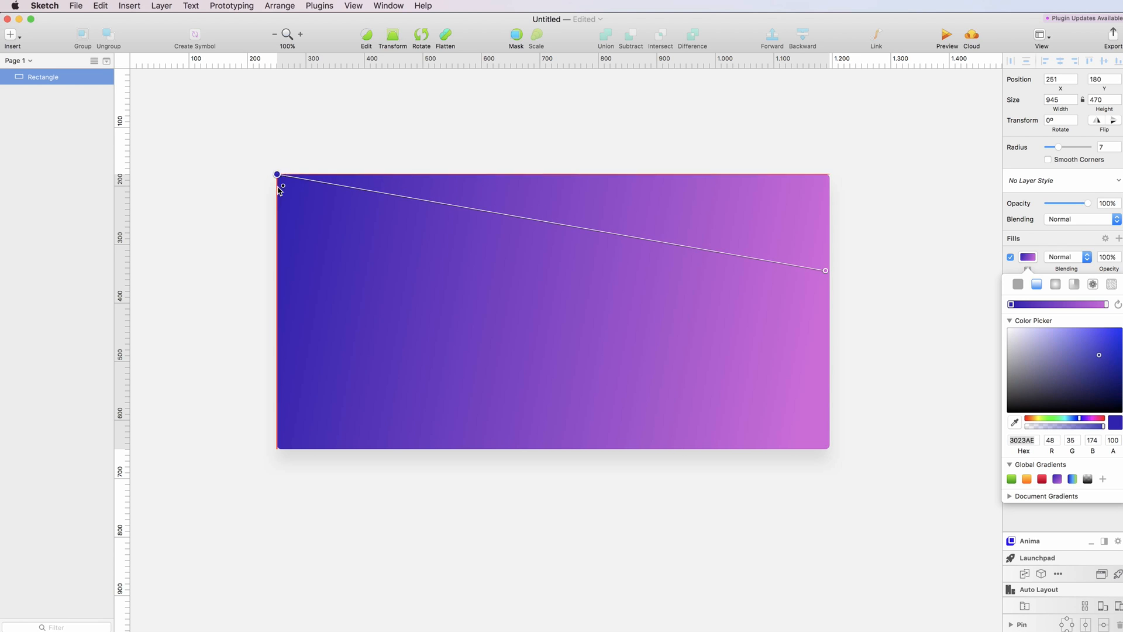
pyautogui.moveTo(278, 175); pyautogui.dragTo(280, 445)
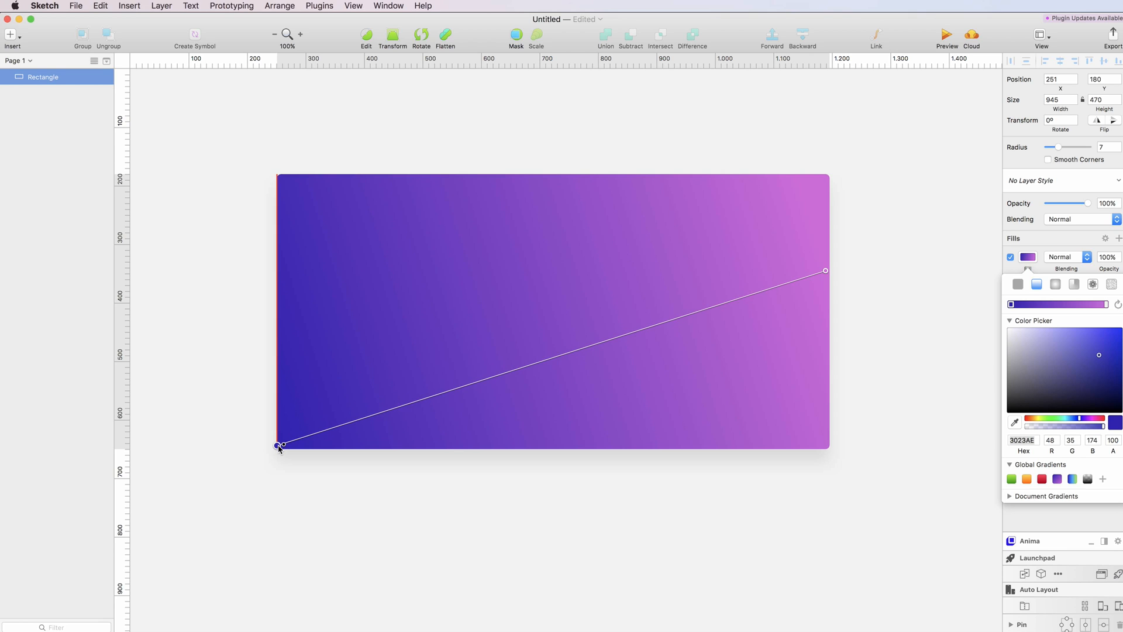
pyautogui.moveTo(825, 270); pyautogui.dragTo(830, 172)
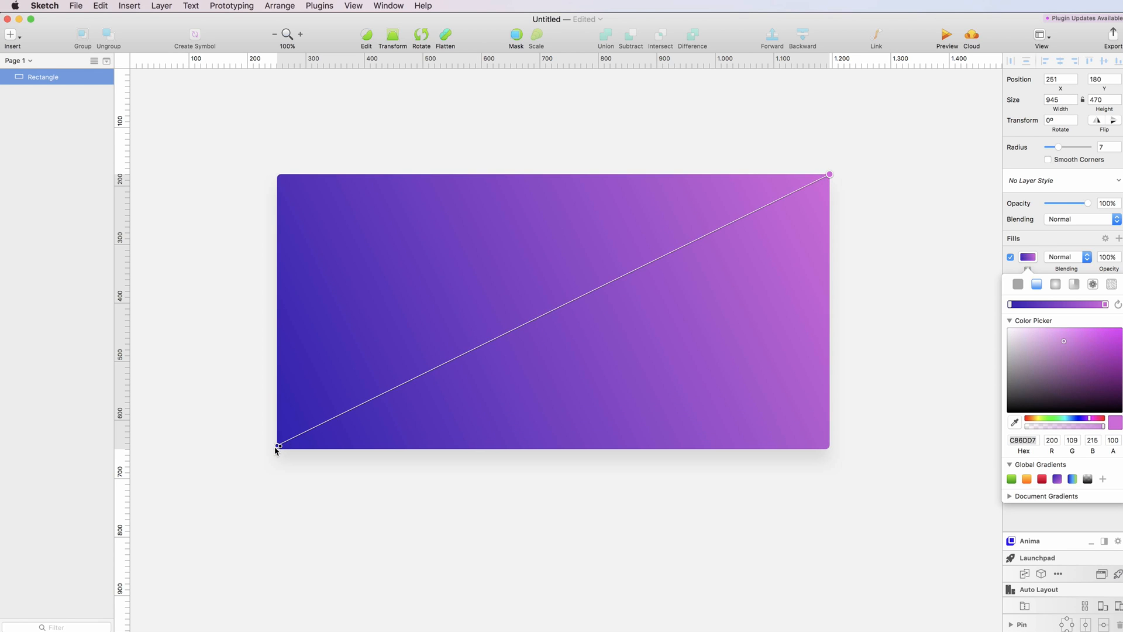
pyautogui.moveTo(820, 178)
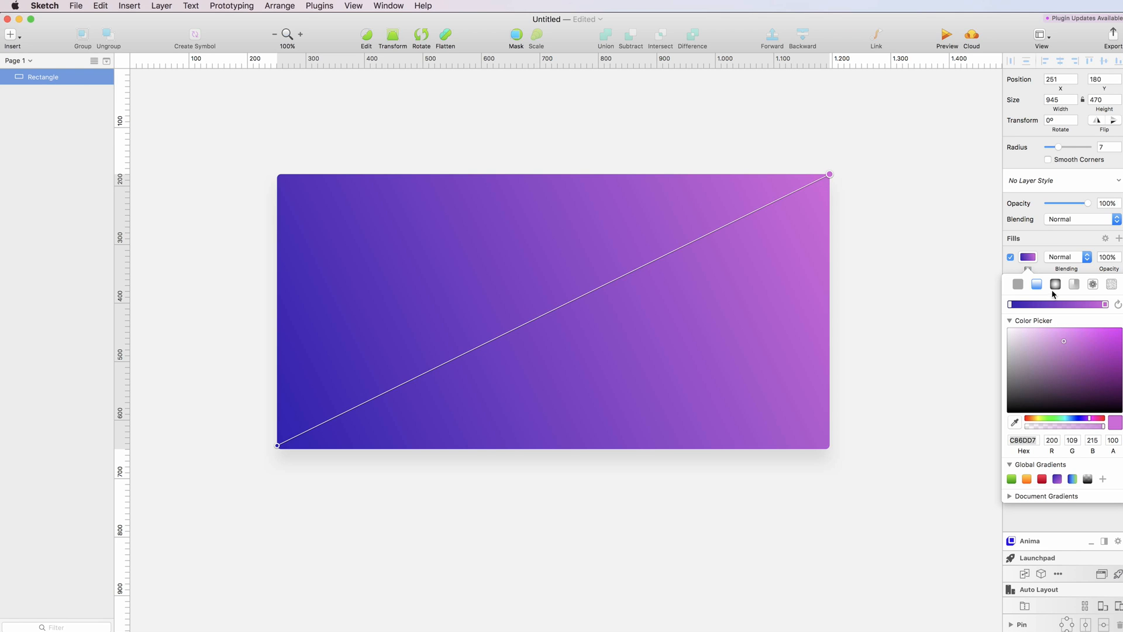
pyautogui.moveTo(1055, 283)
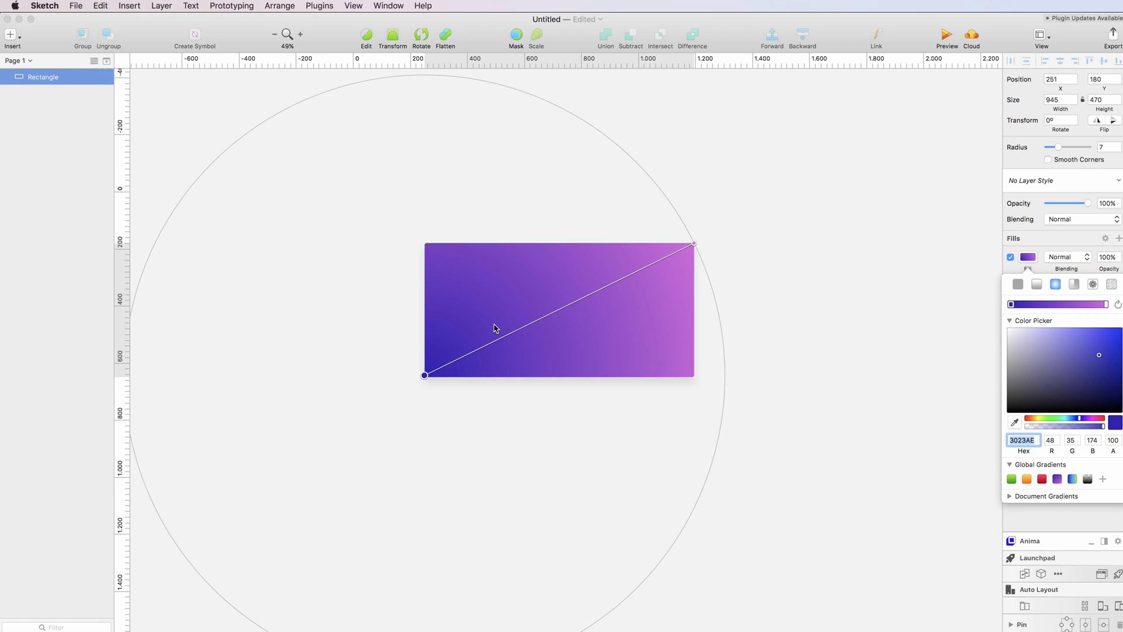
pyautogui.moveTo(658, 257)
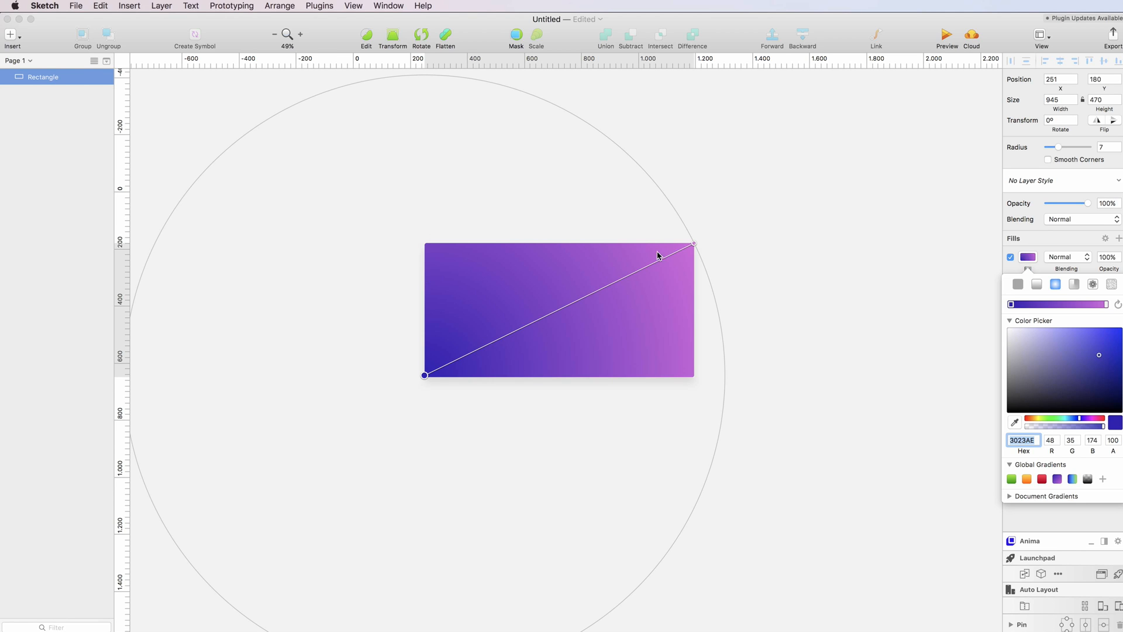
pyautogui.moveTo(154, 421)
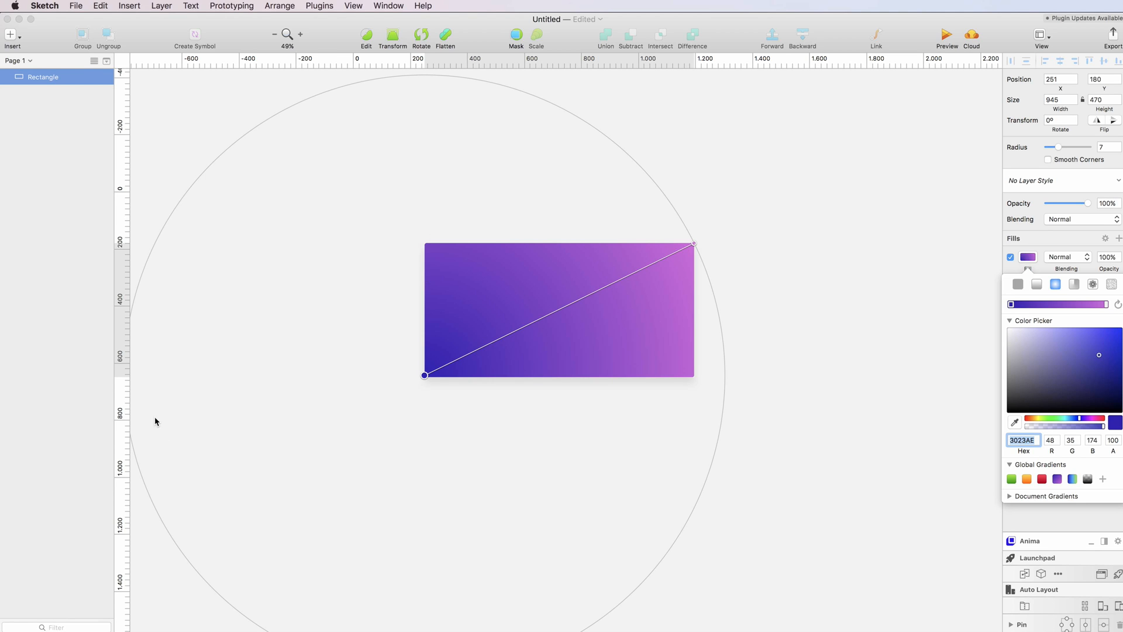
pyautogui.moveTo(416, 383)
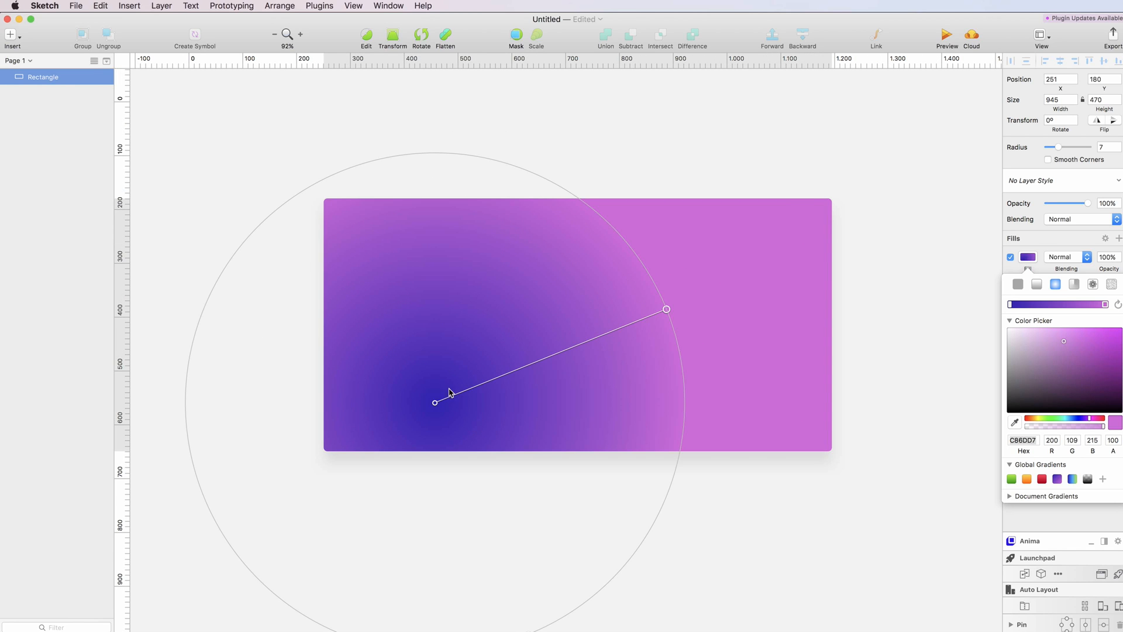
pyautogui.moveTo(462, 420)
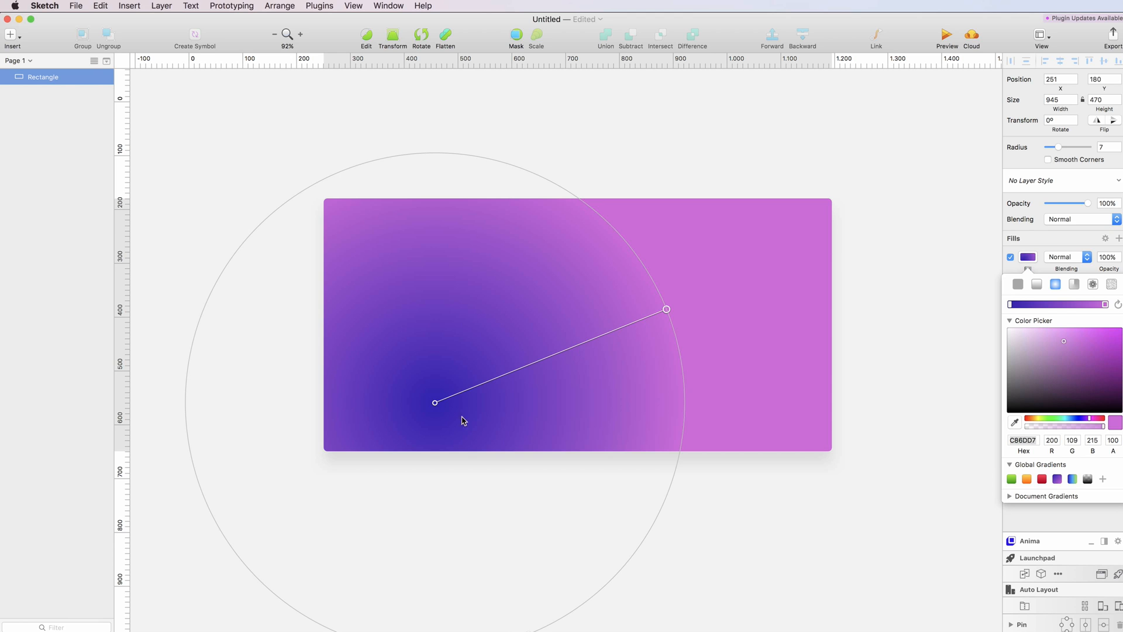
# Resize the radial gradient and place its deep-blue centre on the rectangle's bottom edge
pyautogui.moveTo(665, 309); pyautogui.dragTo(797, 298)
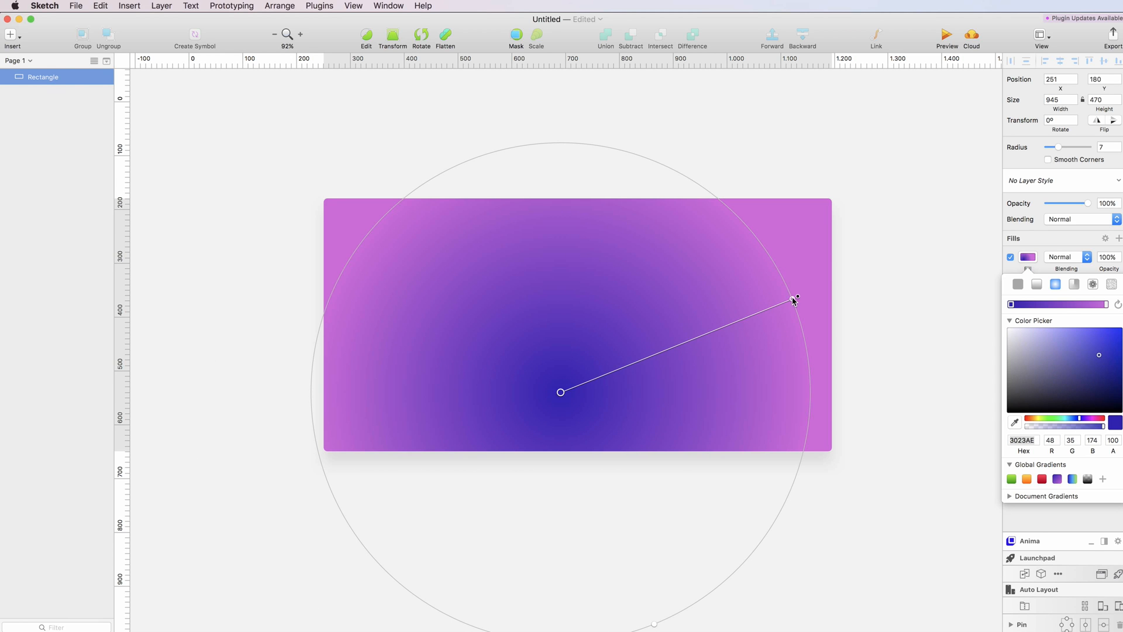
pyautogui.moveTo(795, 297); pyautogui.dragTo(749, 168)
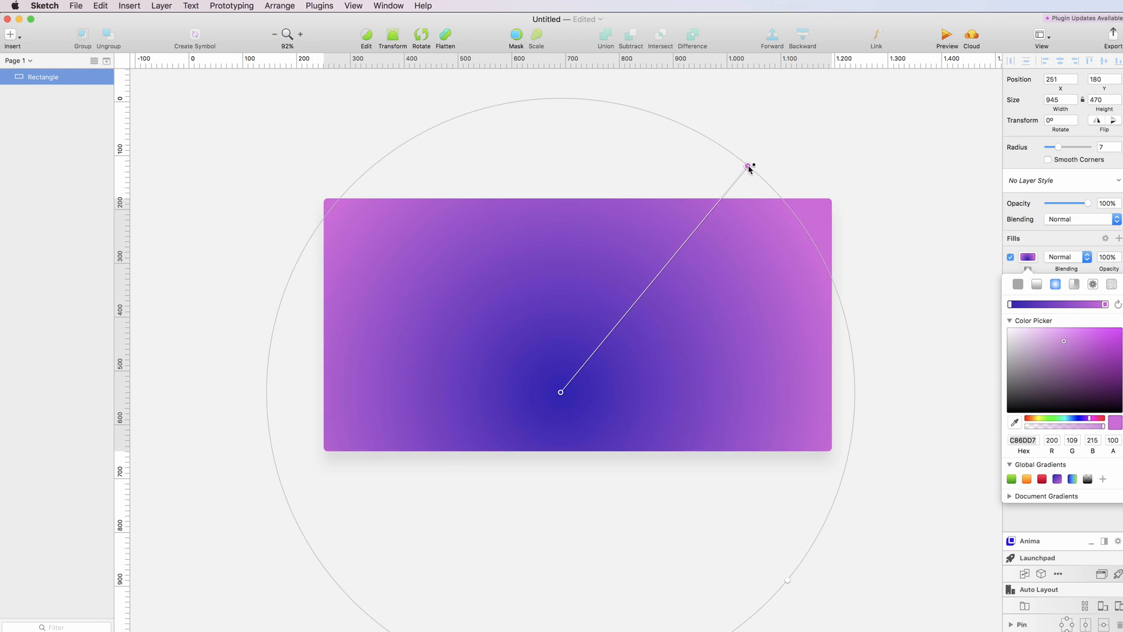
pyautogui.moveTo(749, 169); pyautogui.dragTo(708, 236)
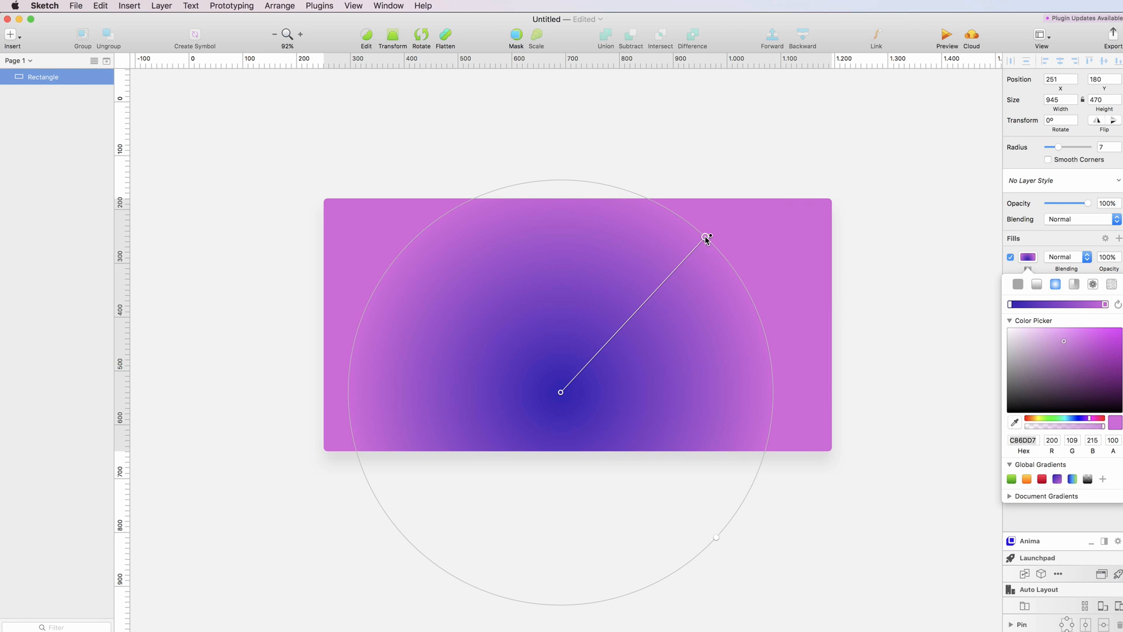
pyautogui.moveTo(560, 390); pyautogui.dragTo(573, 436)
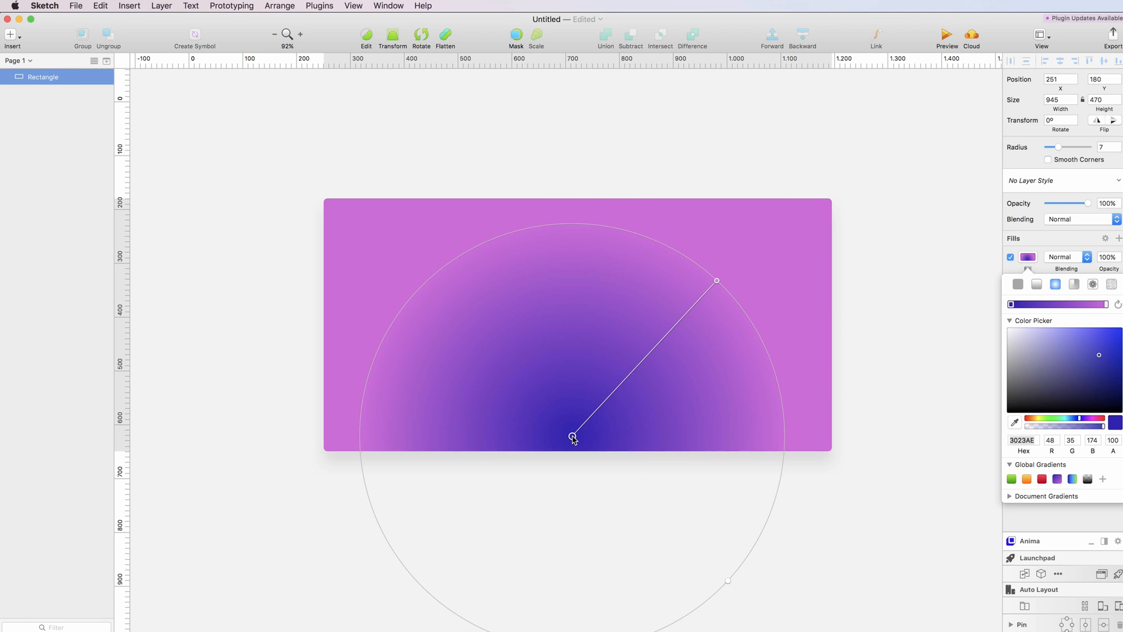
pyautogui.moveTo(492, 320)
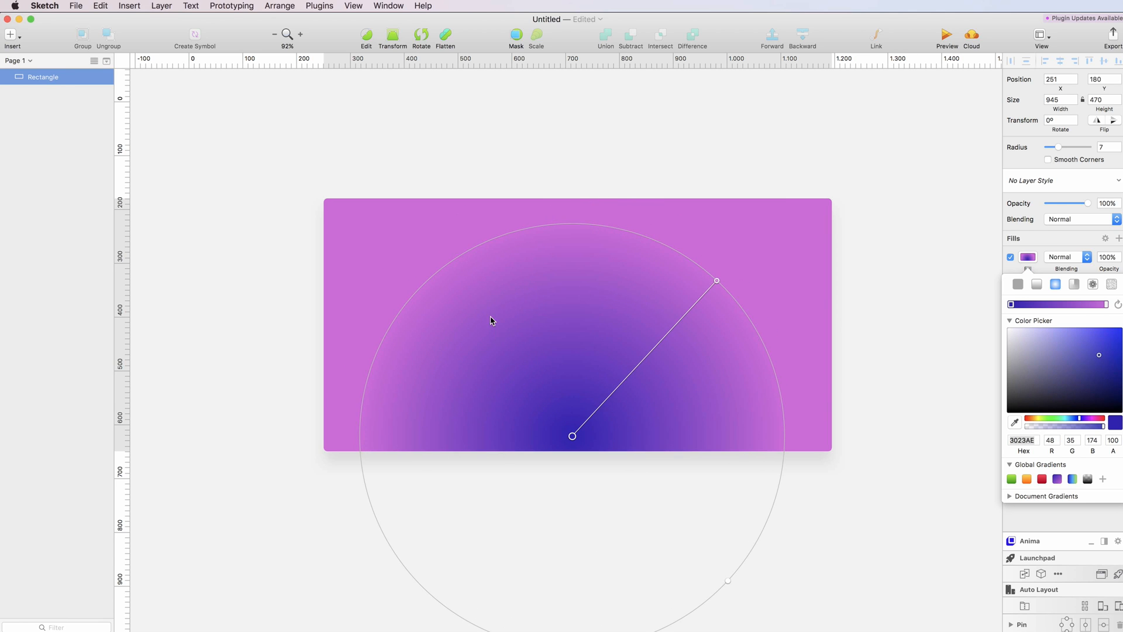
pyautogui.moveTo(502, 394)
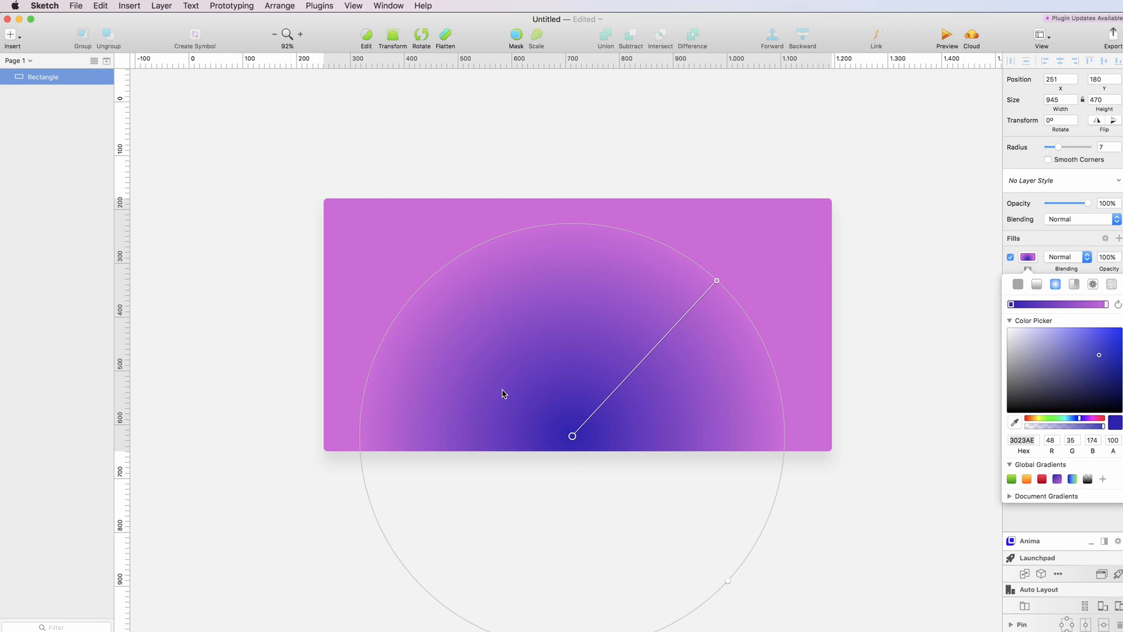
pyautogui.moveTo(518, 390)
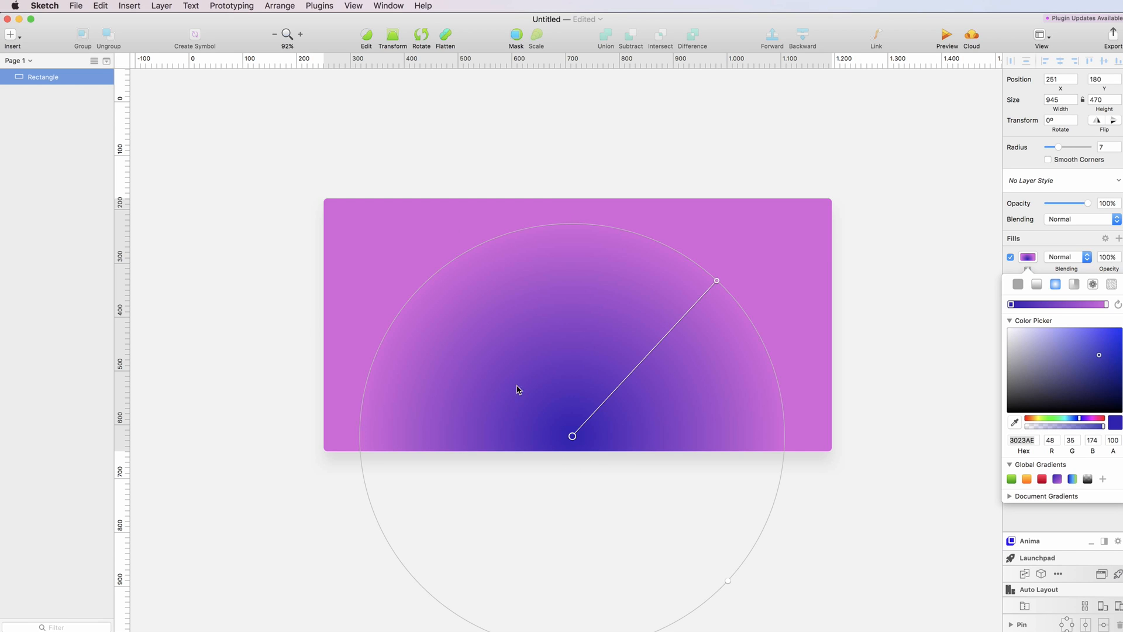
pyautogui.moveTo(581, 371)
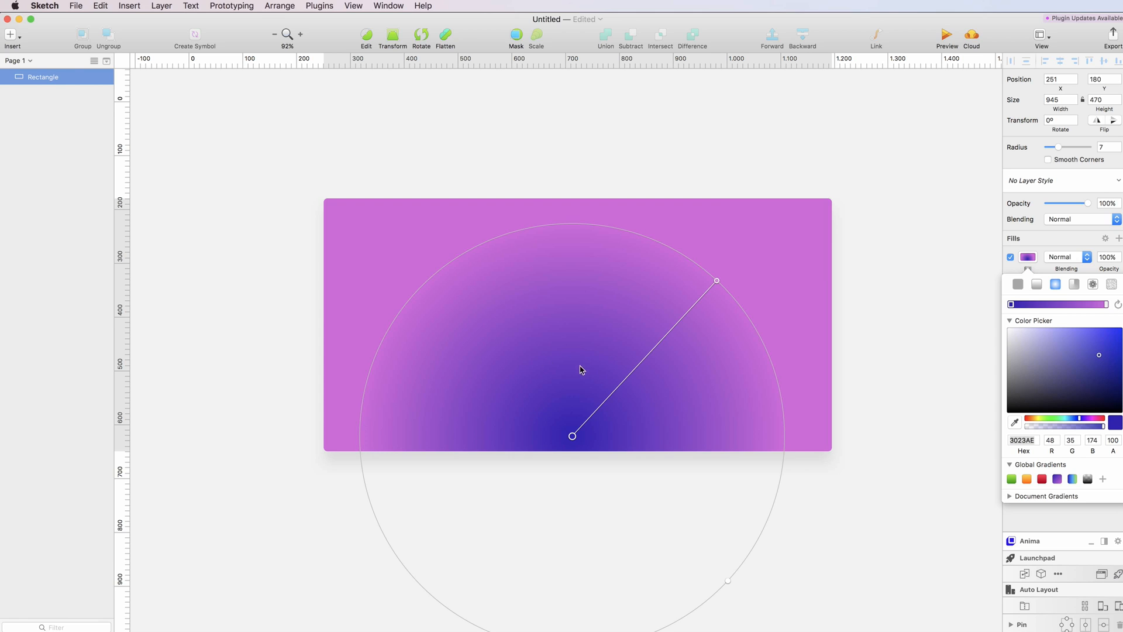
pyautogui.moveTo(608, 407)
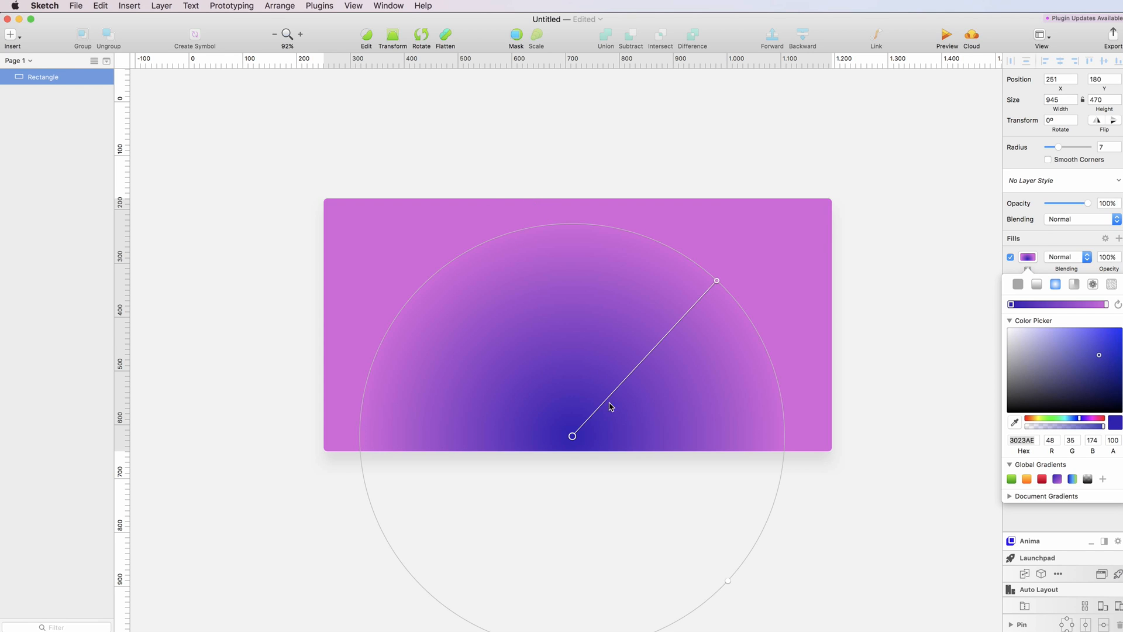
pyautogui.moveTo(473, 230)
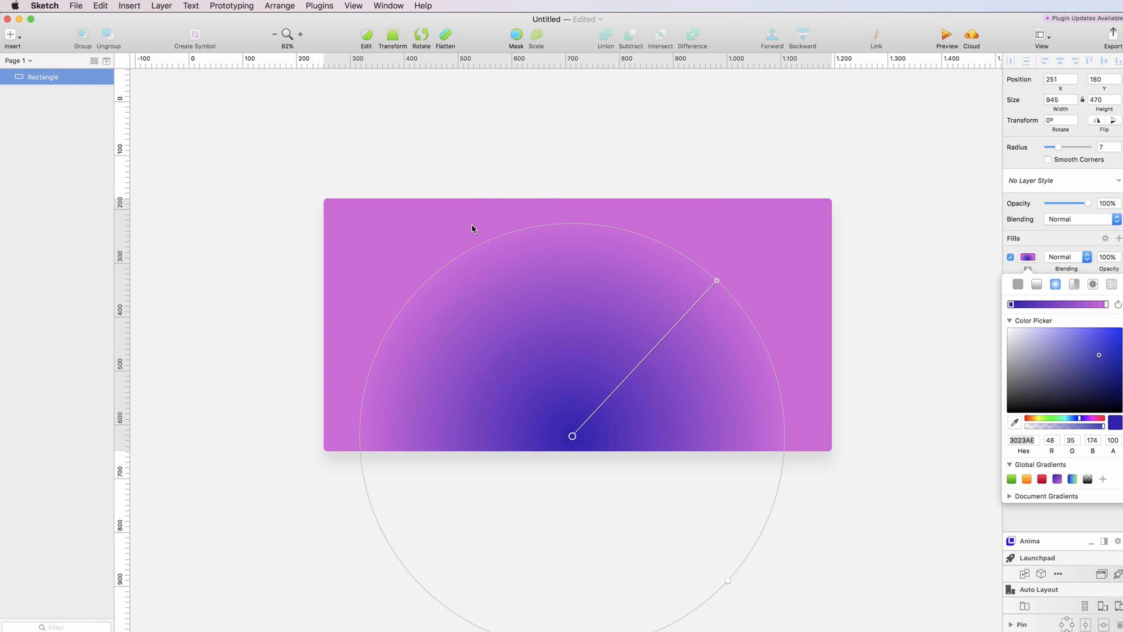
pyautogui.moveTo(847, 297)
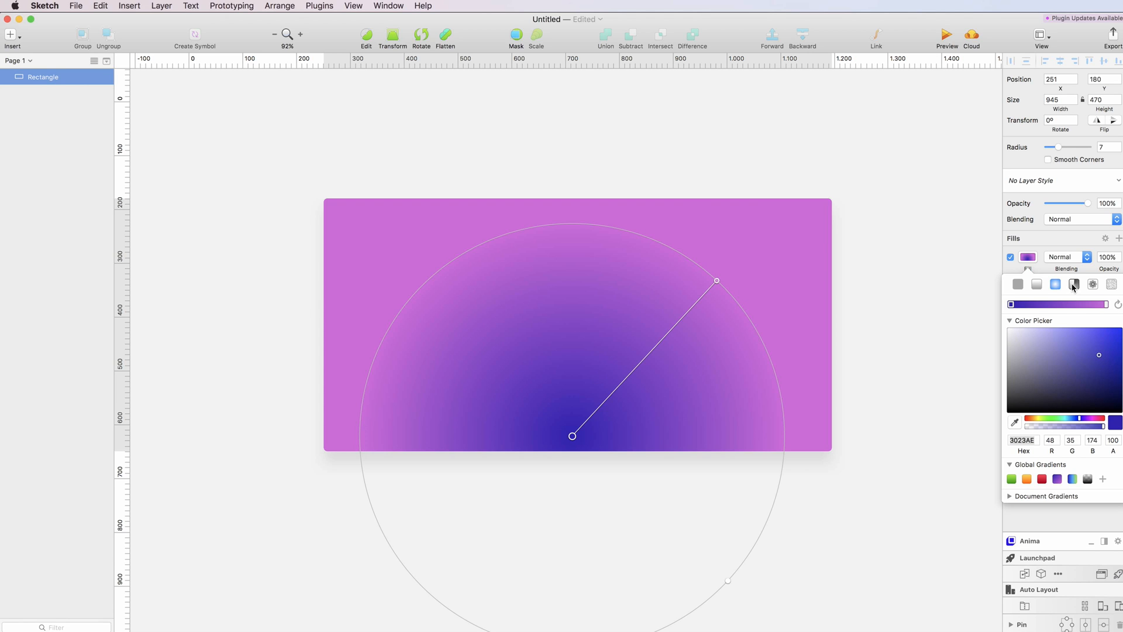
# Switch to an angular gradient, arrange its stops around the ring and recolour one stop
pyautogui.click(1055, 283)
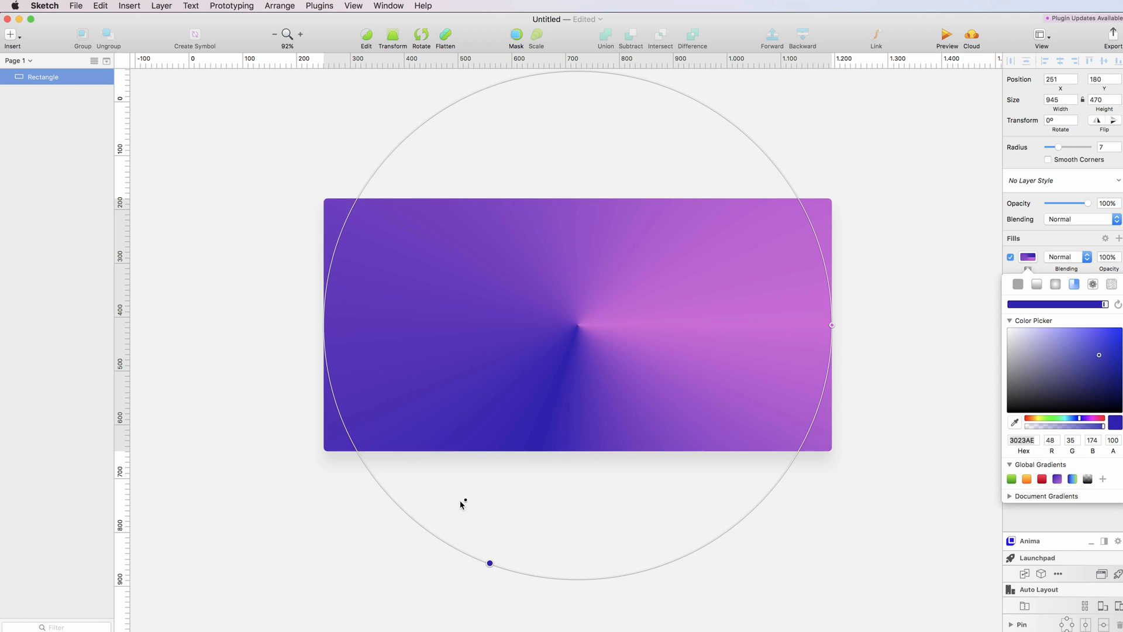
pyautogui.moveTo(490, 563); pyautogui.dragTo(778, 481)
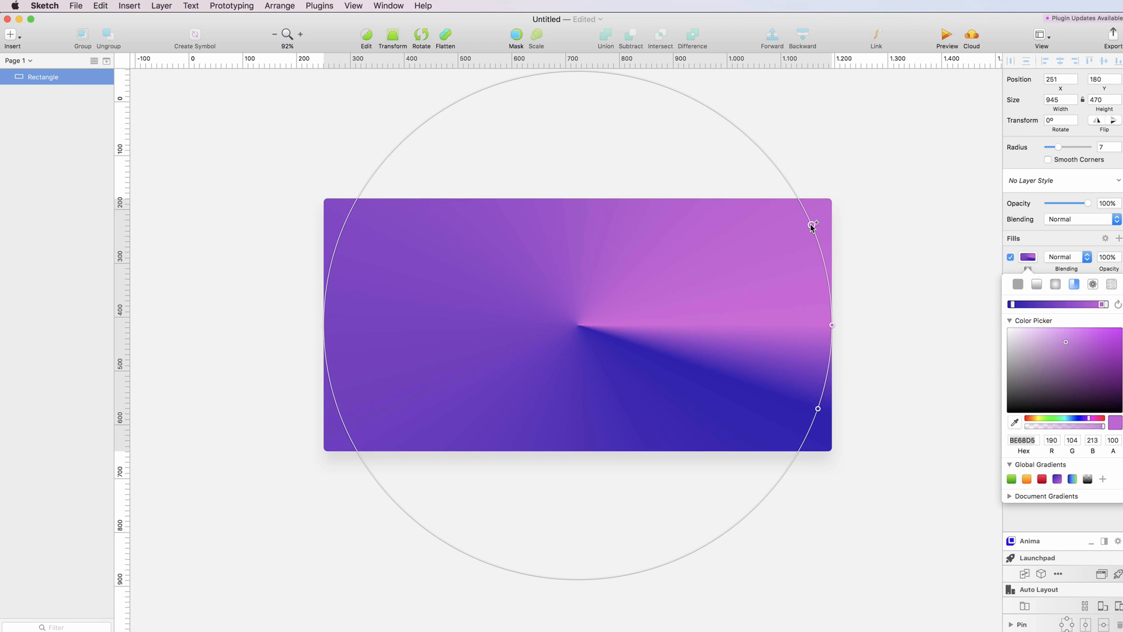
pyautogui.moveTo(812, 224); pyautogui.dragTo(766, 156)
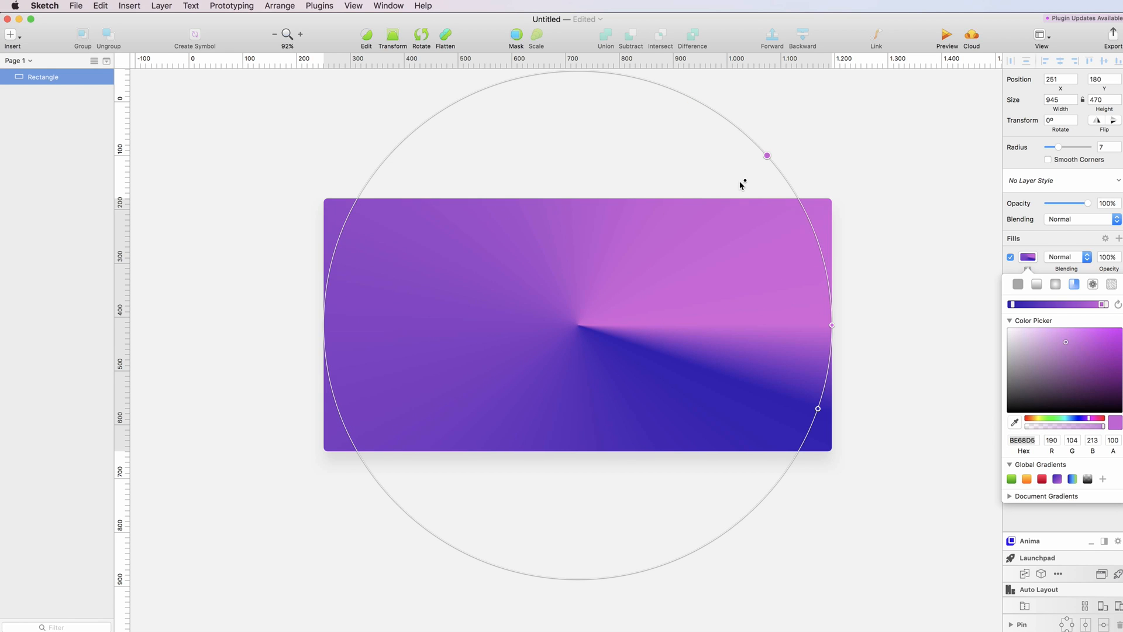
pyautogui.click(1049, 373)
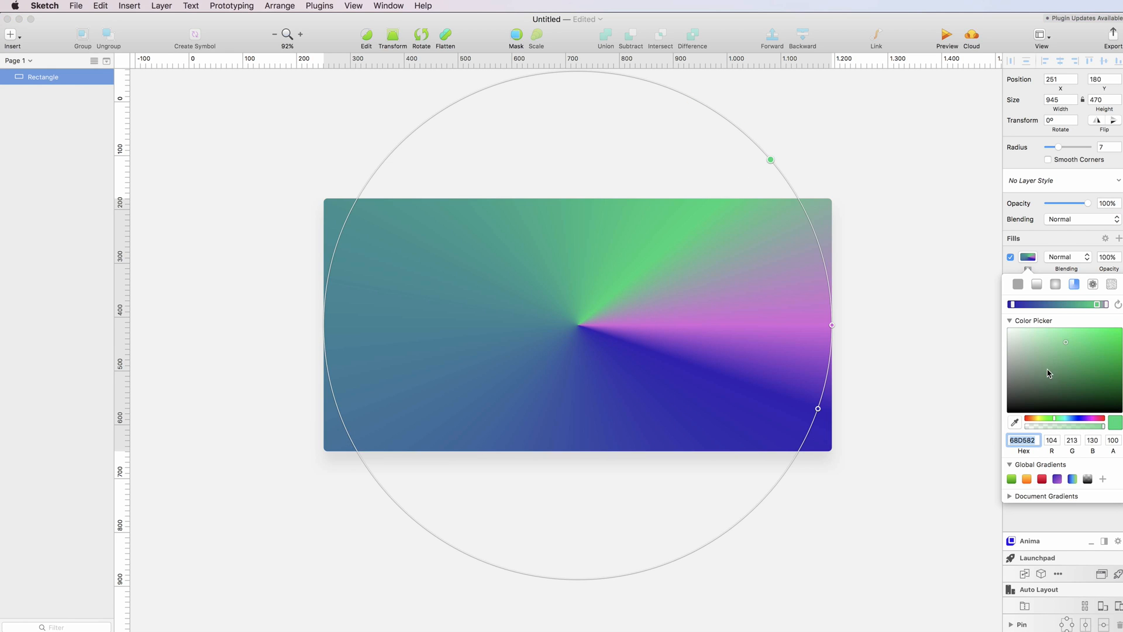
pyautogui.moveTo(771, 249)
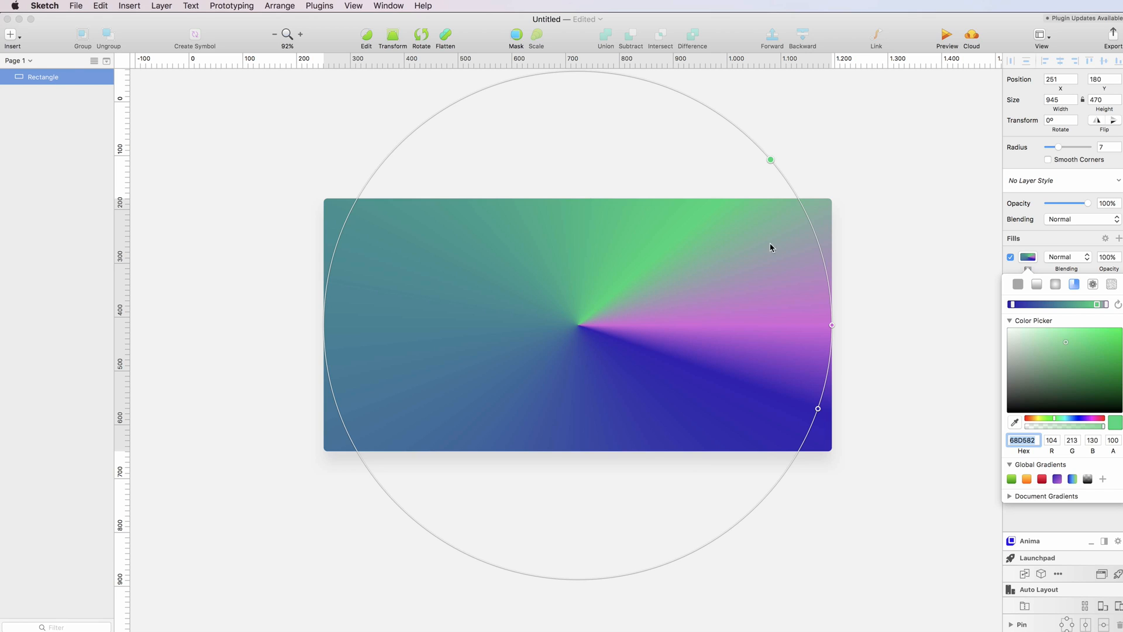
pyautogui.moveTo(569, 199)
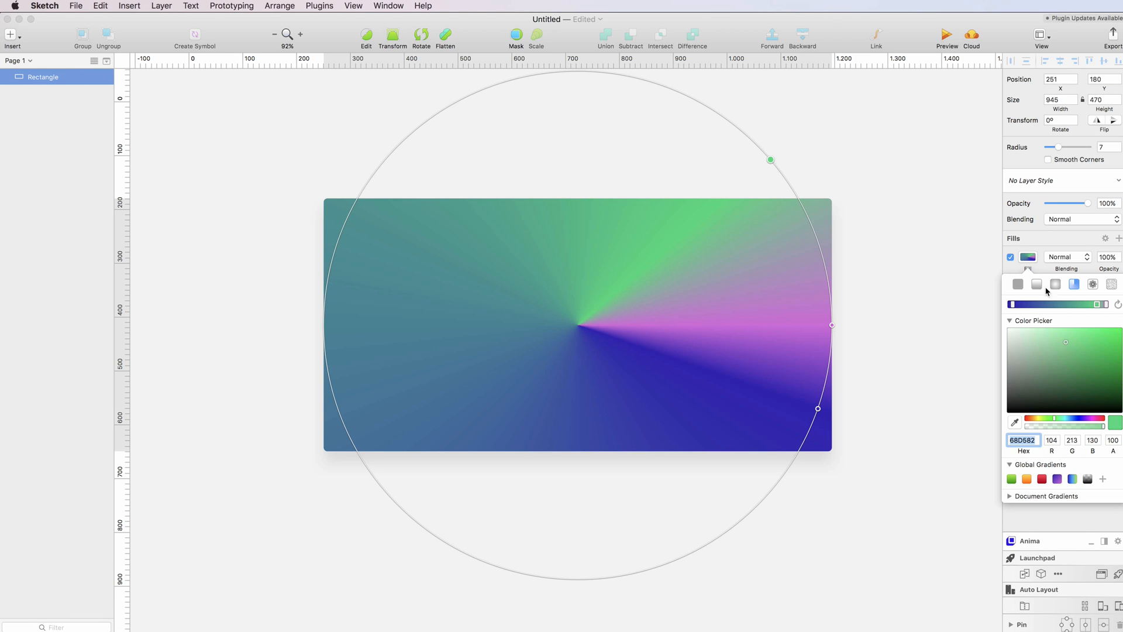
pyautogui.moveTo(1093, 283)
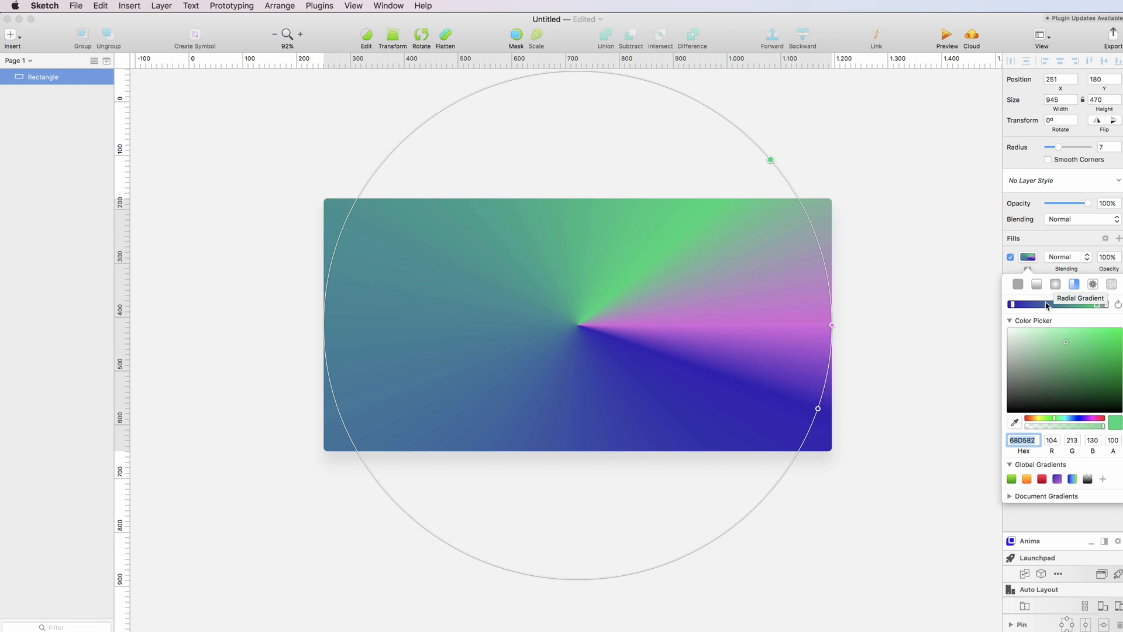
pyautogui.click(650, 307)
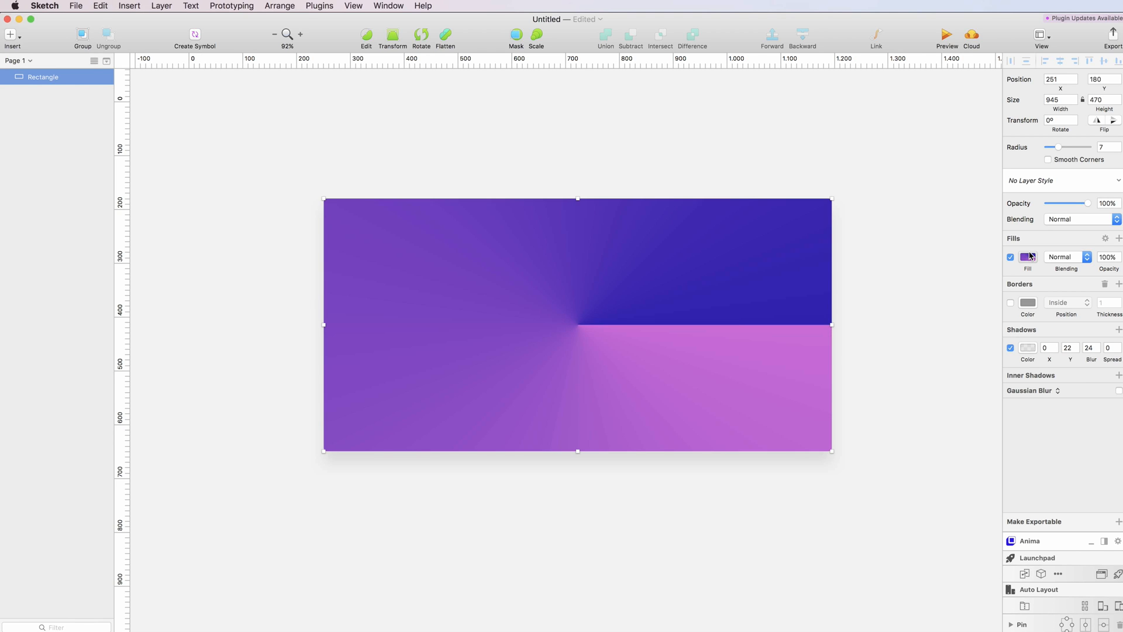
# Restore a linear gradient from deep blue at bottom-left to pink at top-right
pyautogui.click(1028, 256)
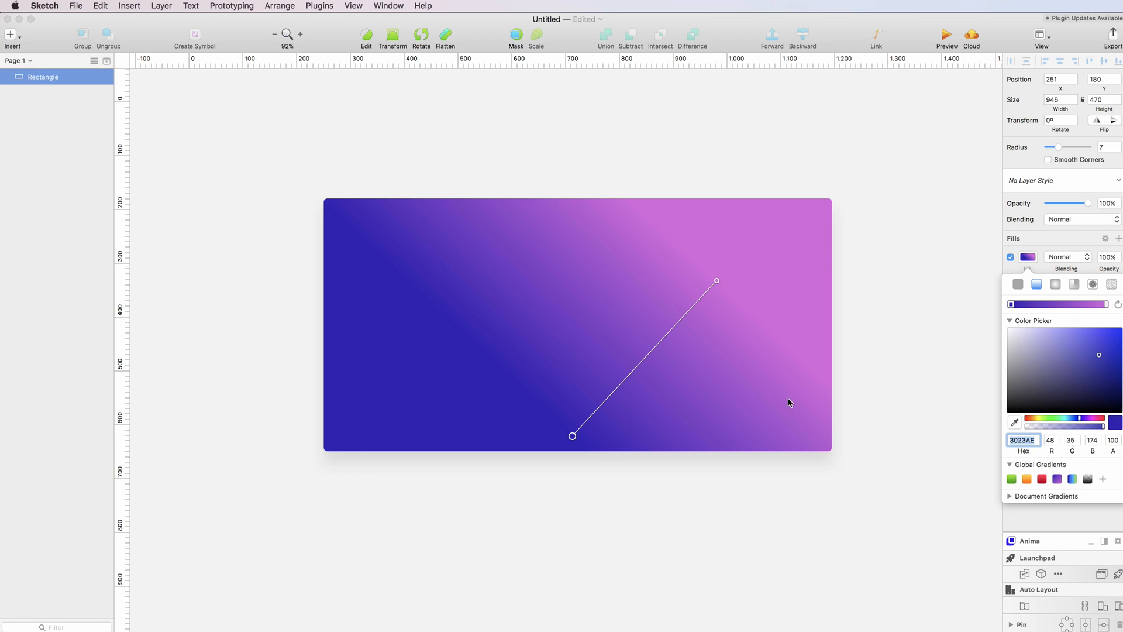
pyautogui.moveTo(572, 435); pyautogui.dragTo(395, 451)
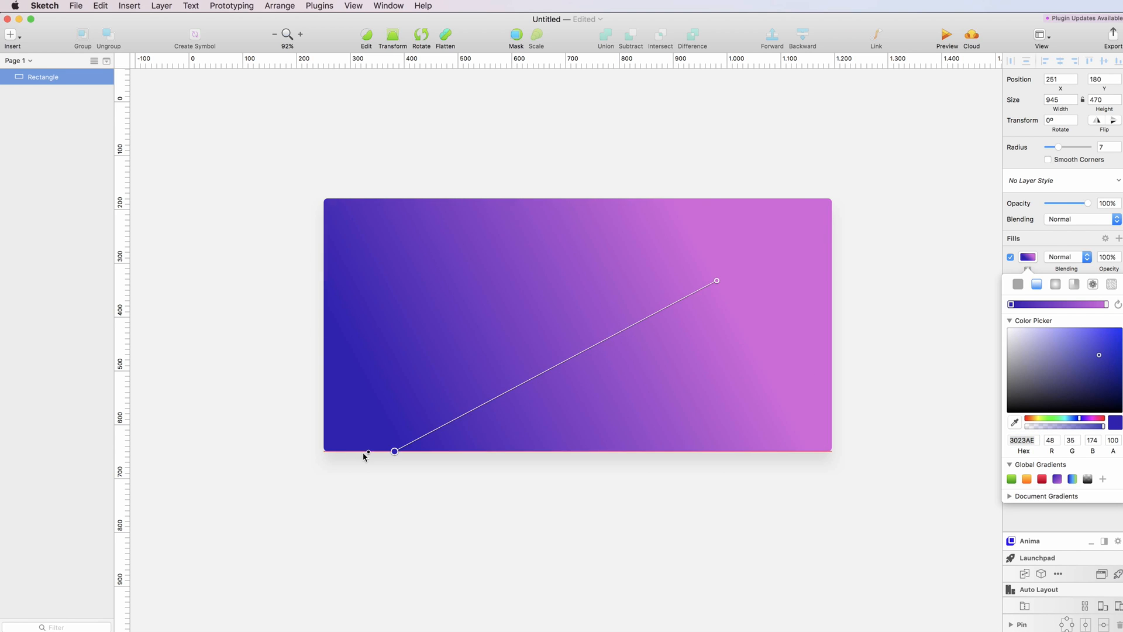
pyautogui.moveTo(395, 452); pyautogui.dragTo(324, 448)
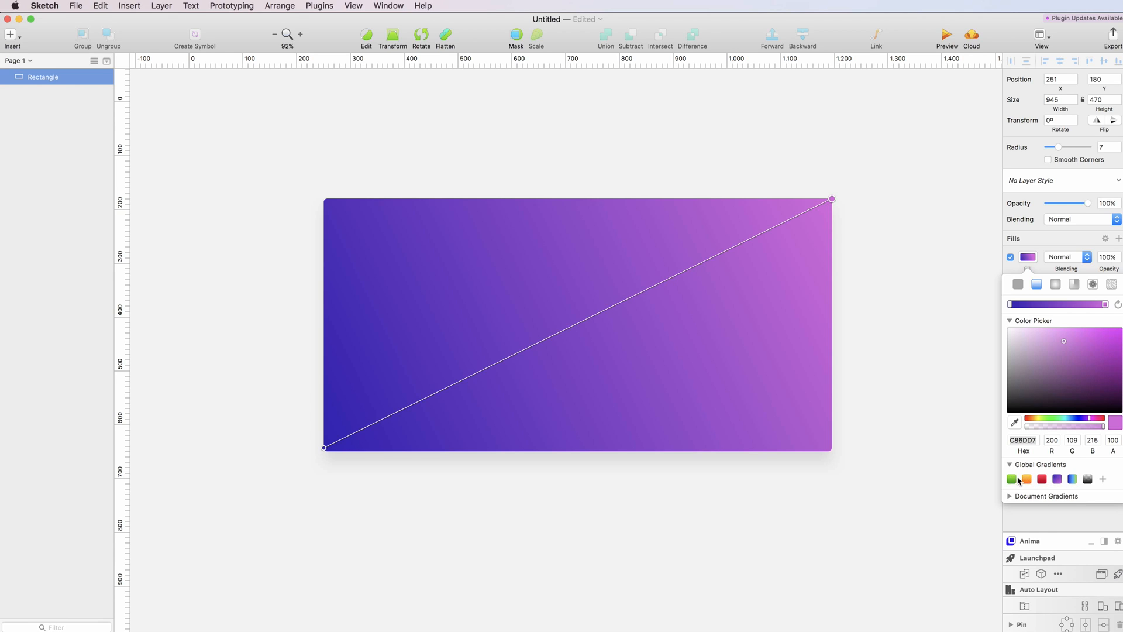
# Try the green, orange, red and purple global gradient presets in turn
pyautogui.click(1012, 479)
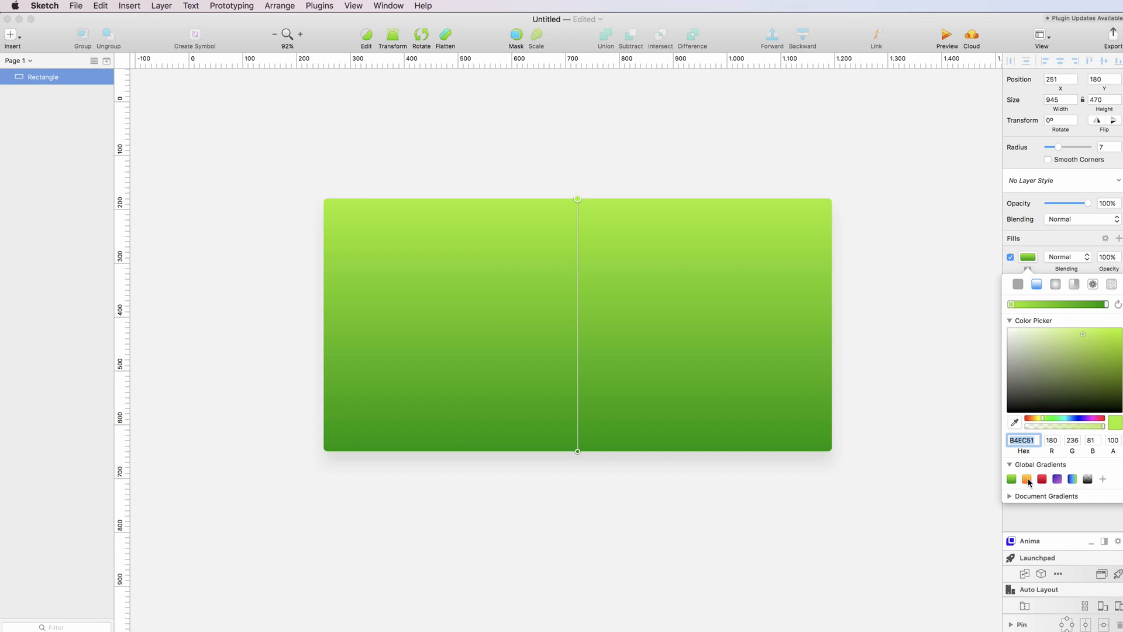
pyautogui.click(1026, 478)
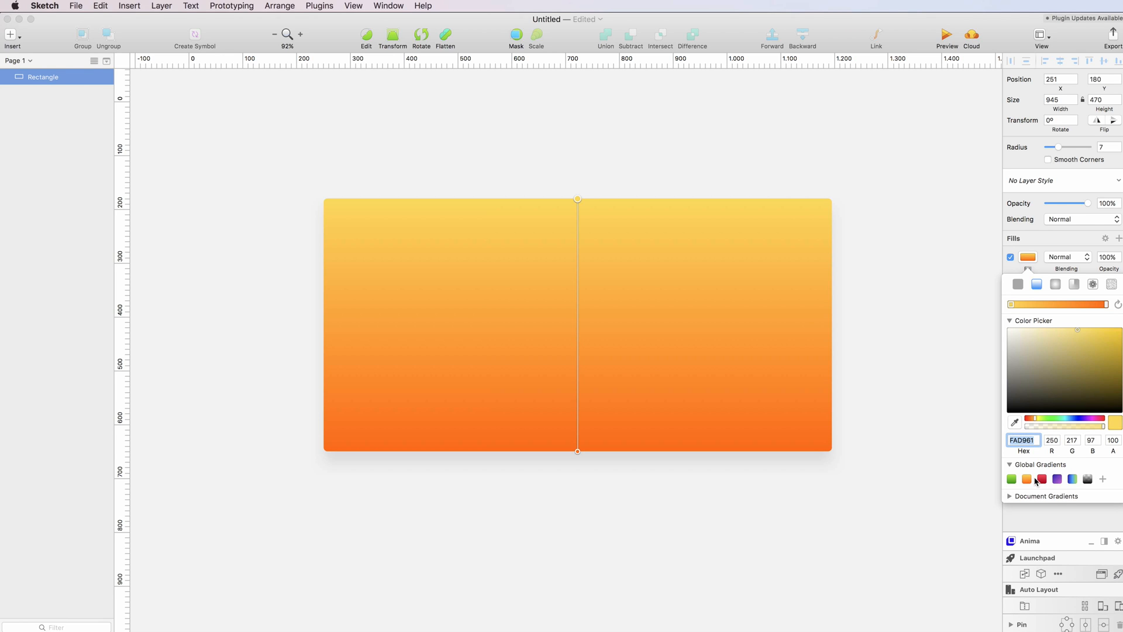
pyautogui.click(1042, 478)
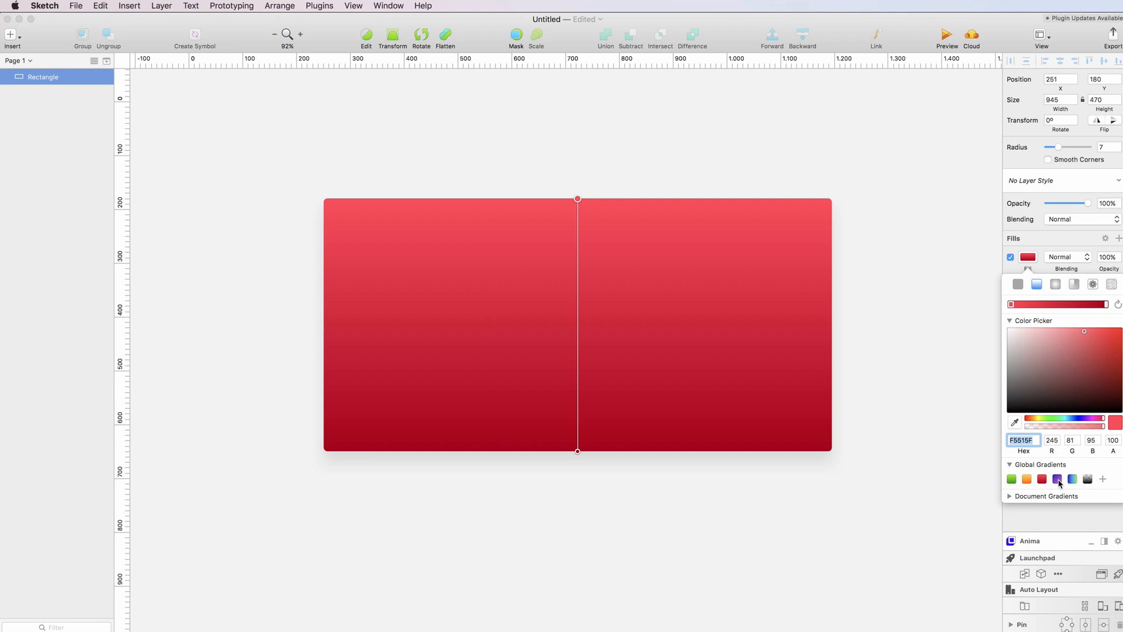
pyautogui.click(1057, 478)
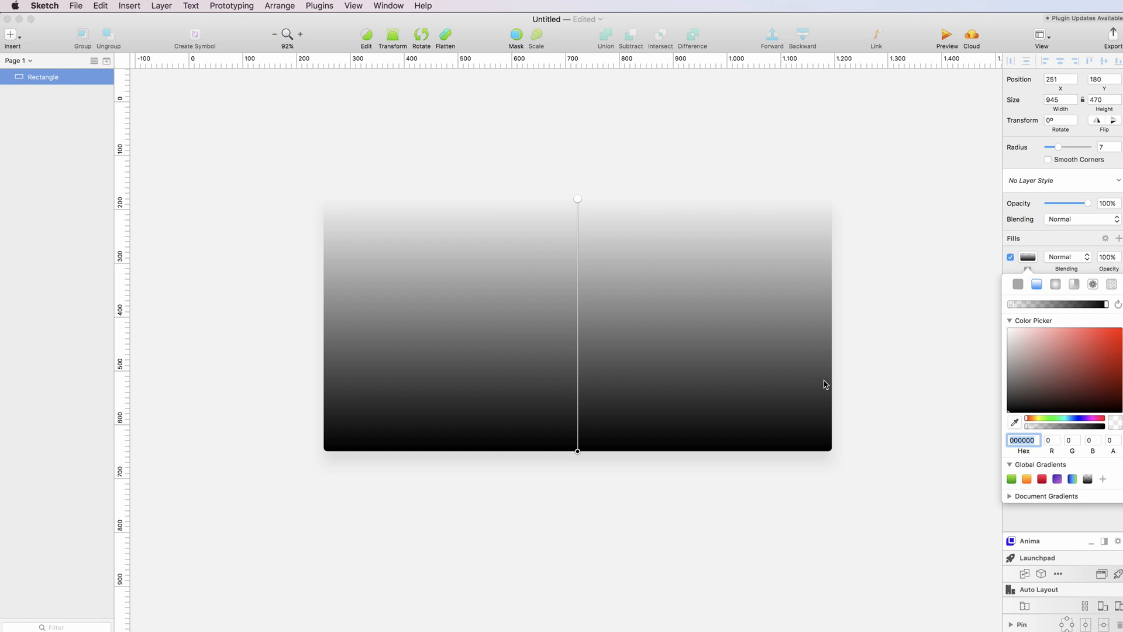
pyautogui.moveTo(1041, 432)
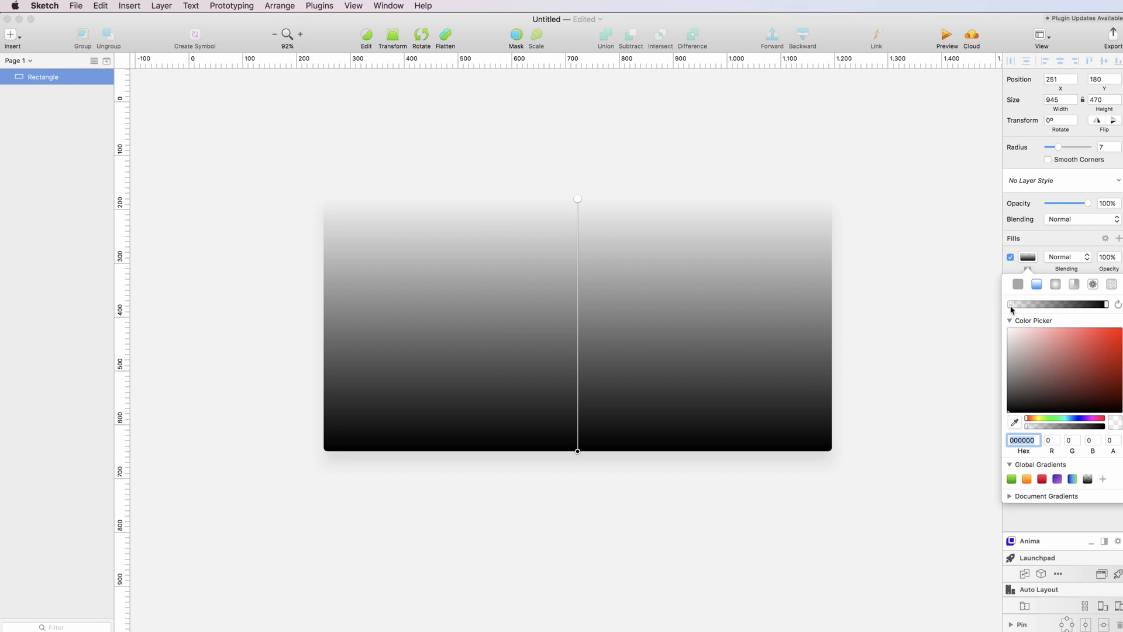
# Apply the purple preset gradient and fade its lighter stop to alpha 0
pyautogui.click(1056, 478)
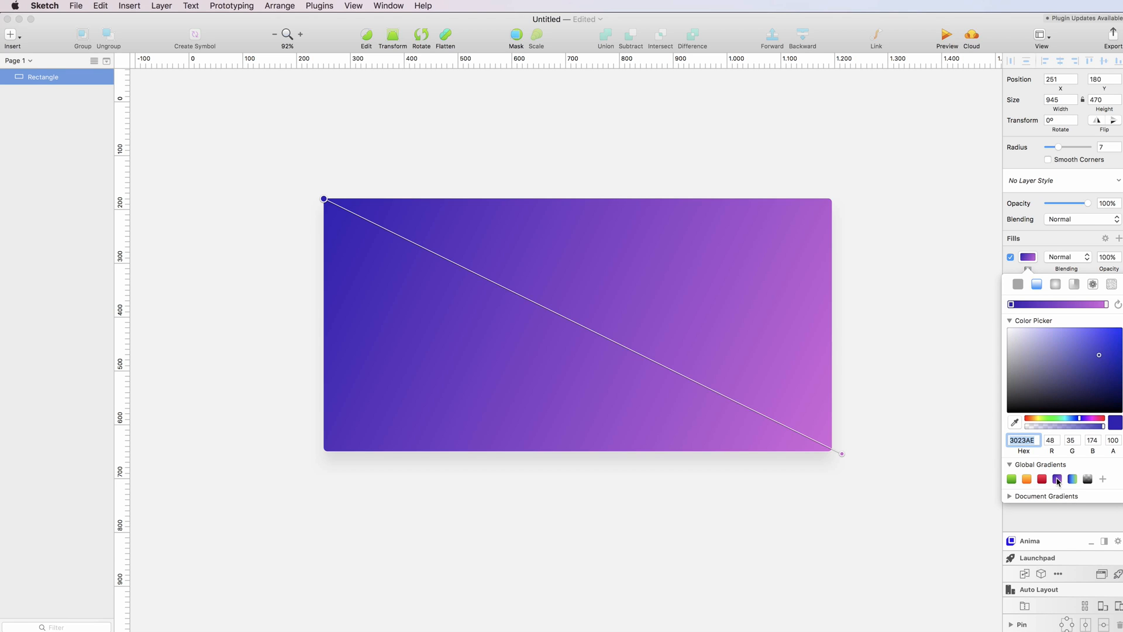
pyautogui.moveTo(920, 444)
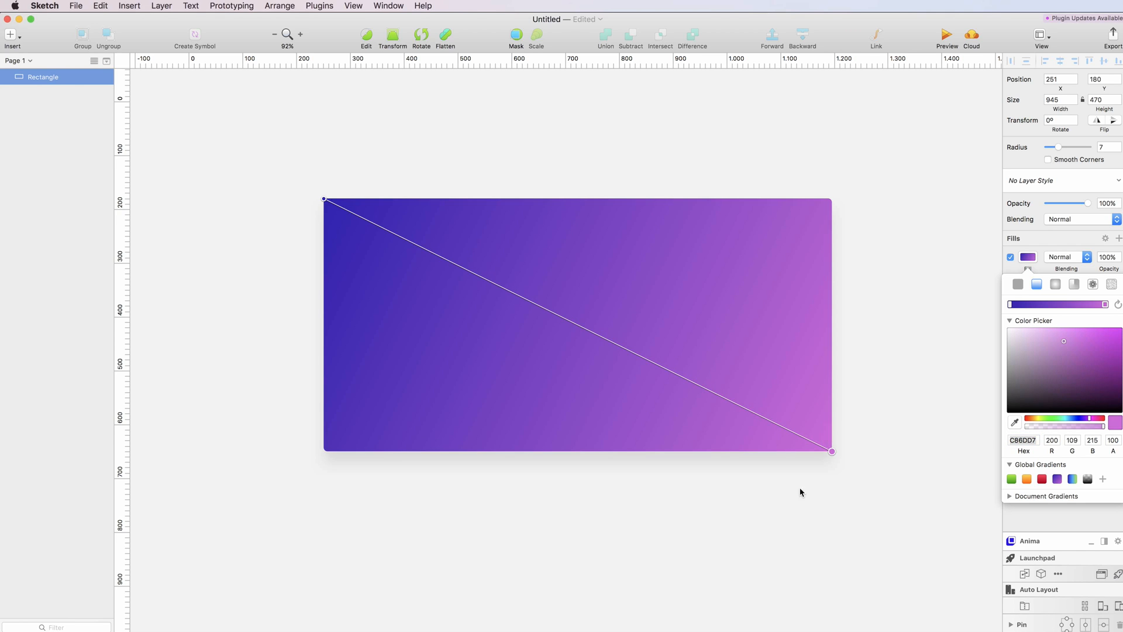
pyautogui.moveTo(1110, 301)
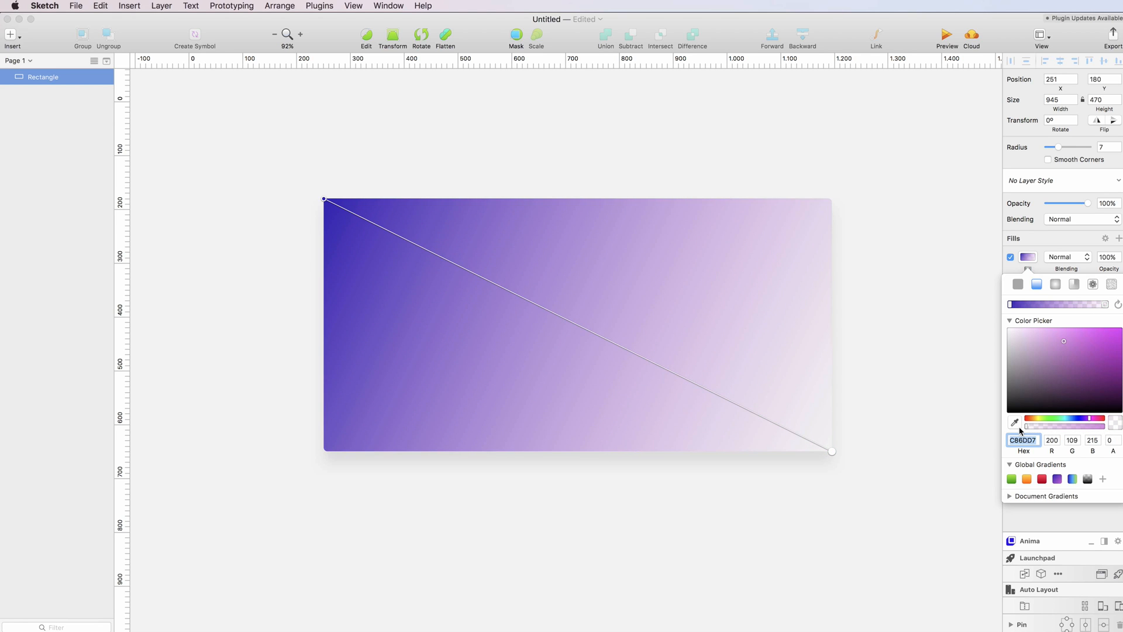
pyautogui.moveTo(1032, 428)
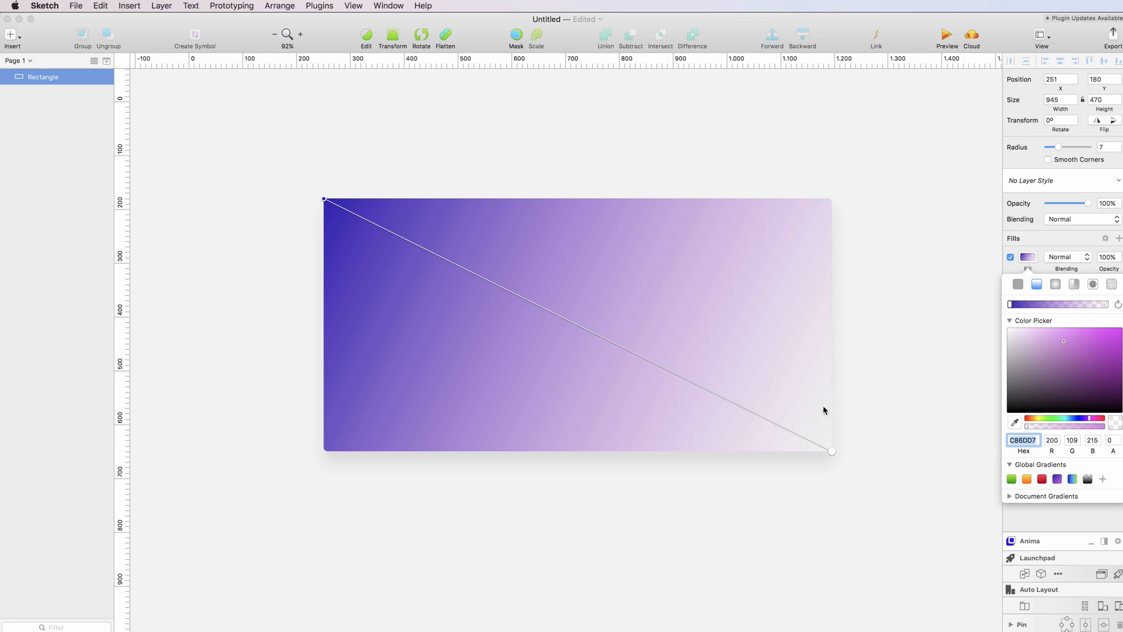
pyautogui.moveTo(15, 37)
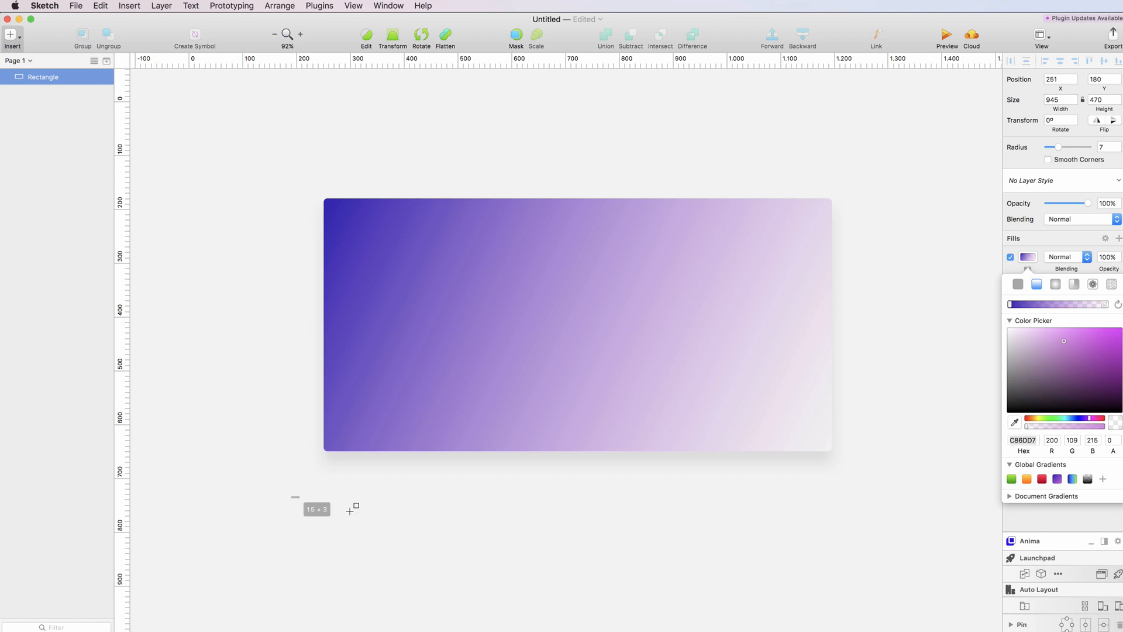
pyautogui.moveTo(292, 498); pyautogui.dragTo(821, 600)
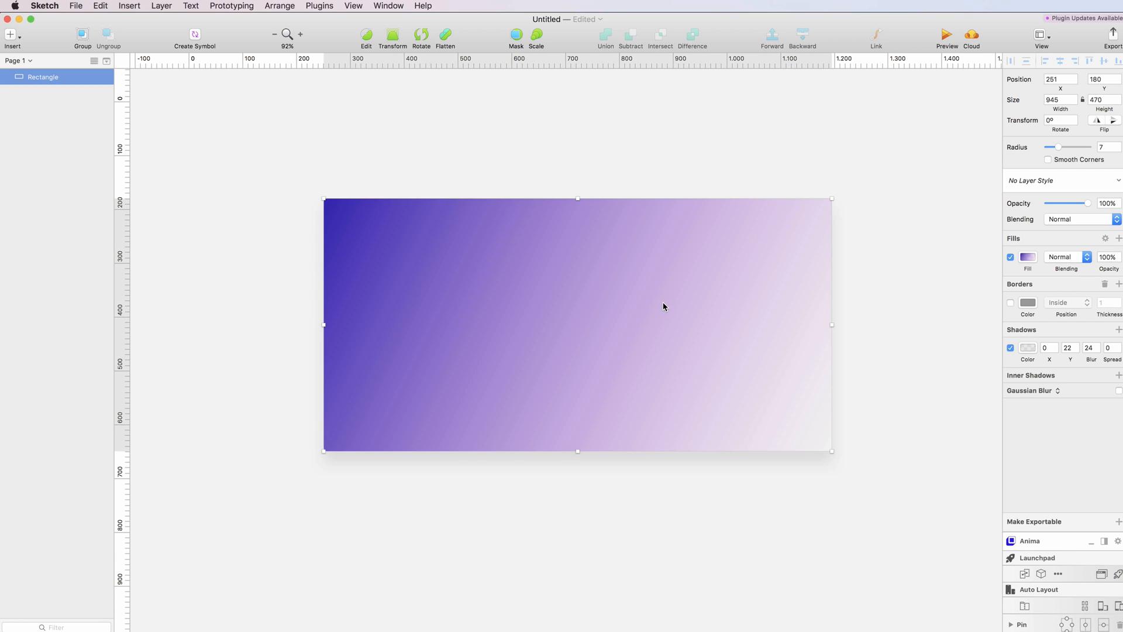
pyautogui.moveTo(889, 275)
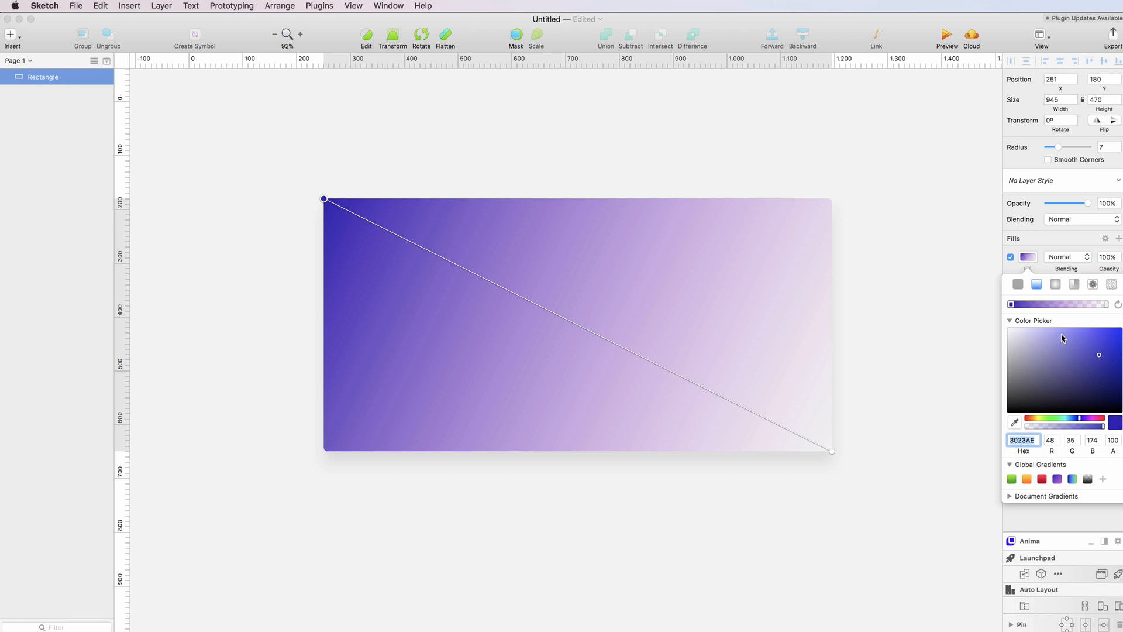
pyautogui.moveTo(1050, 317)
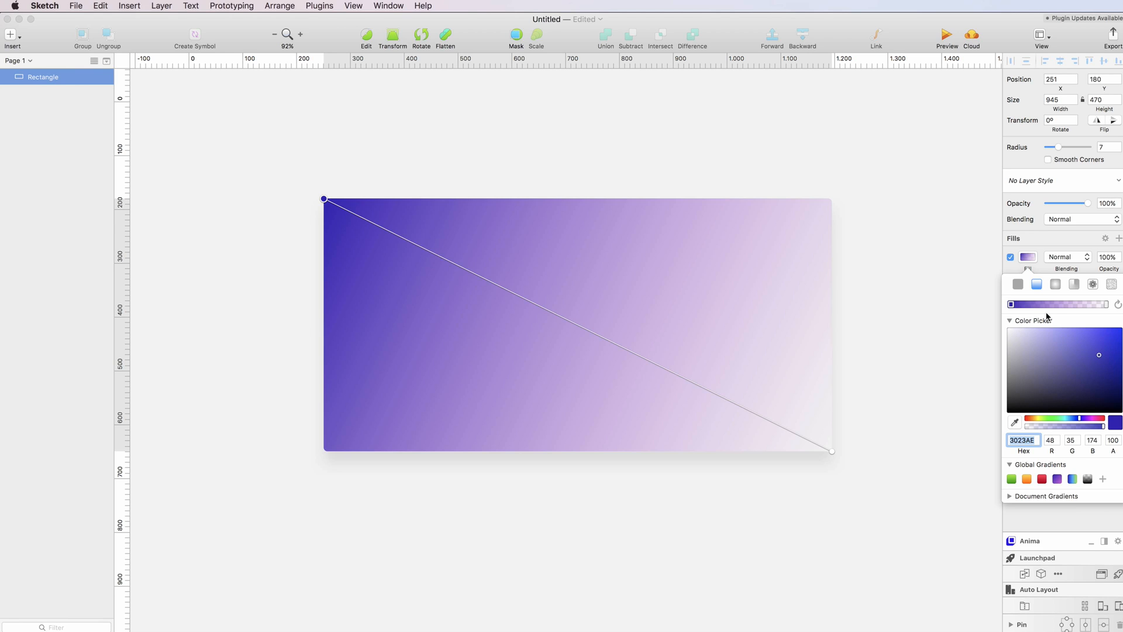
pyautogui.moveTo(450, 353)
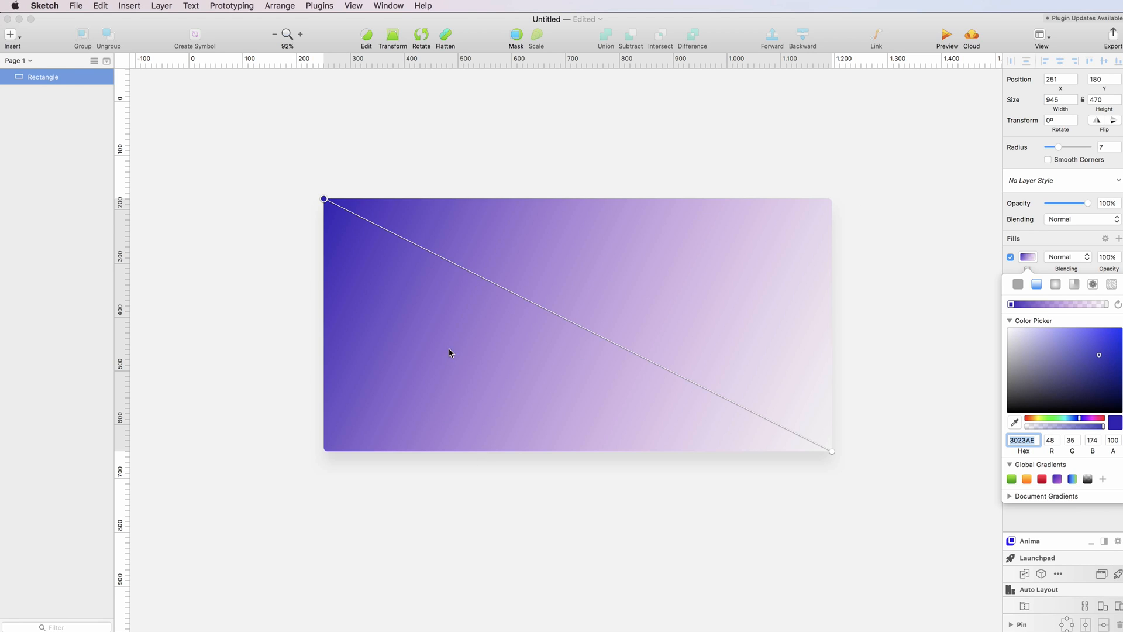
pyautogui.moveTo(571, 381)
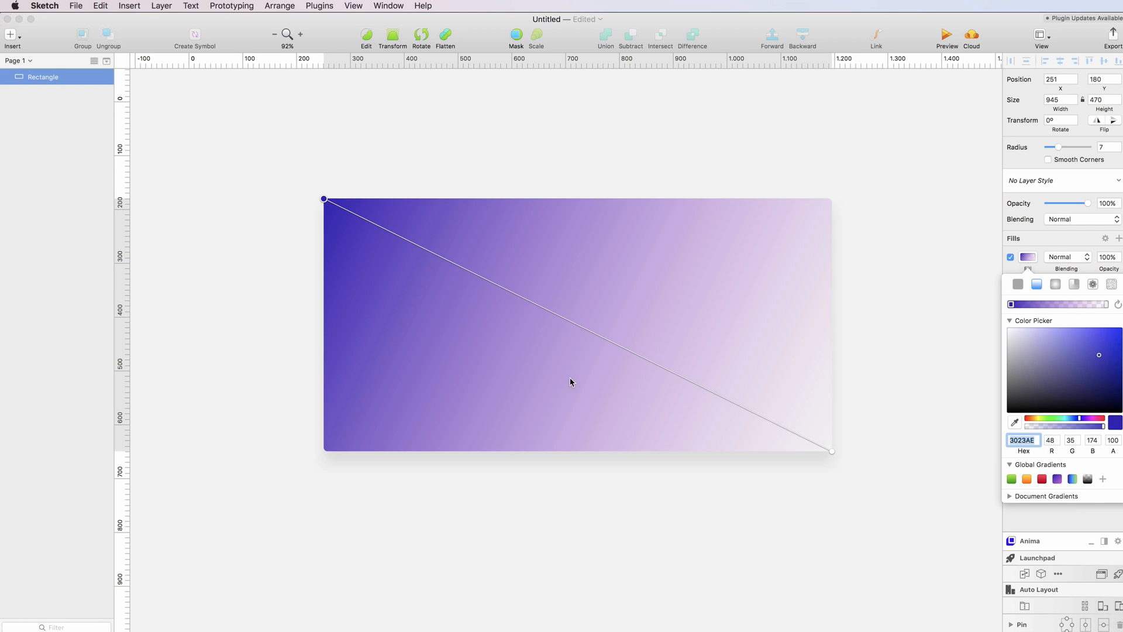
pyautogui.moveTo(846, 373)
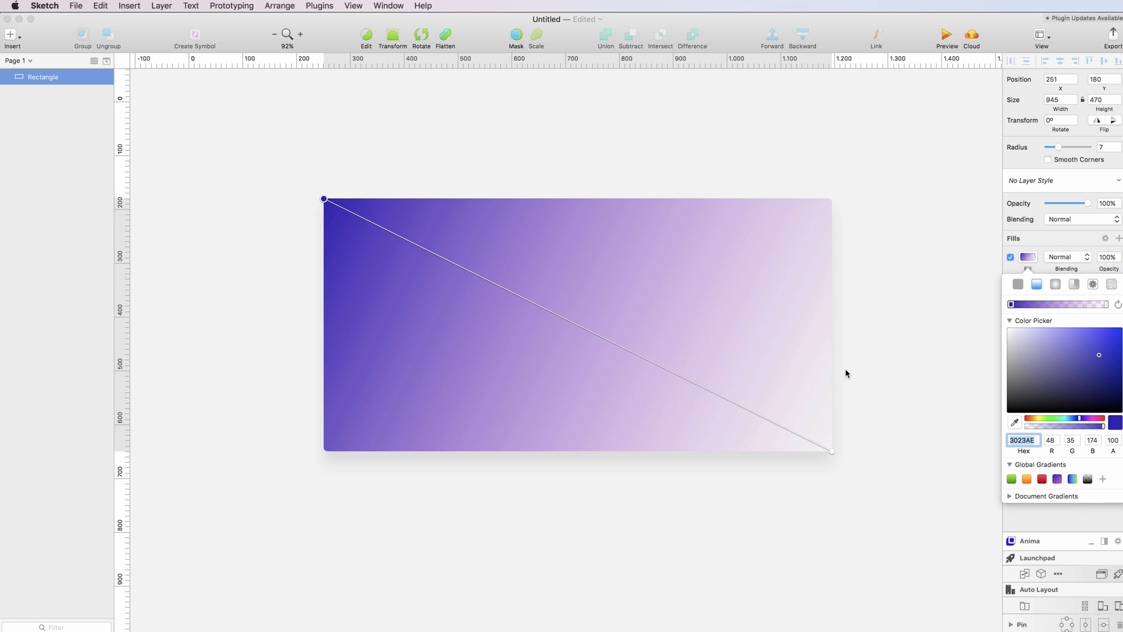
pyautogui.moveTo(579, 321)
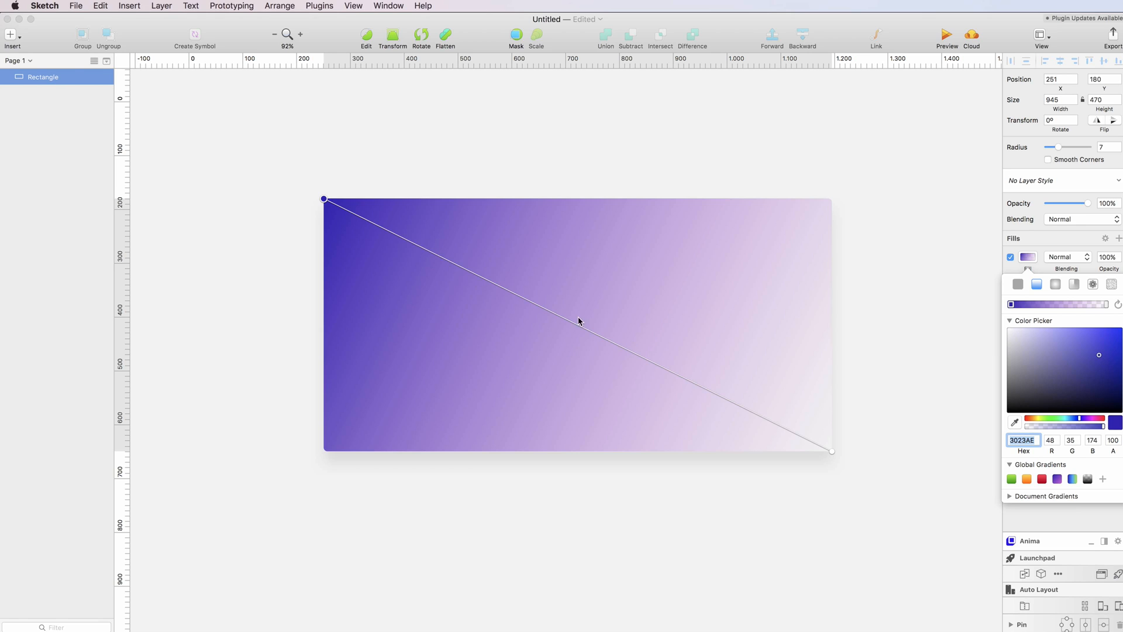
pyautogui.moveTo(1033, 464)
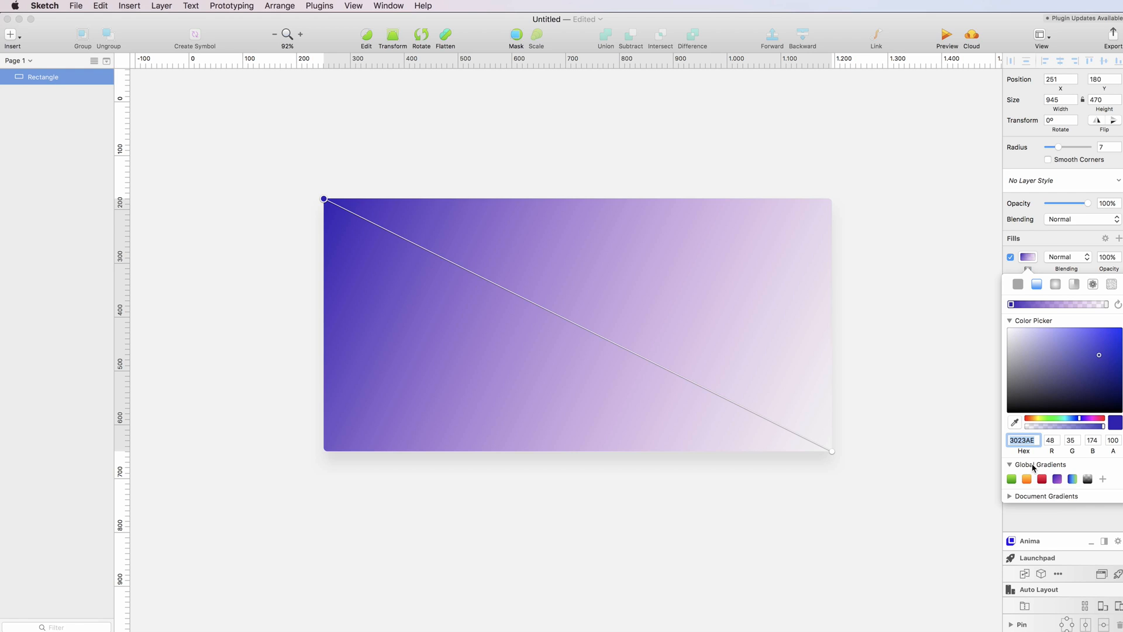
pyautogui.moveTo(516, 323)
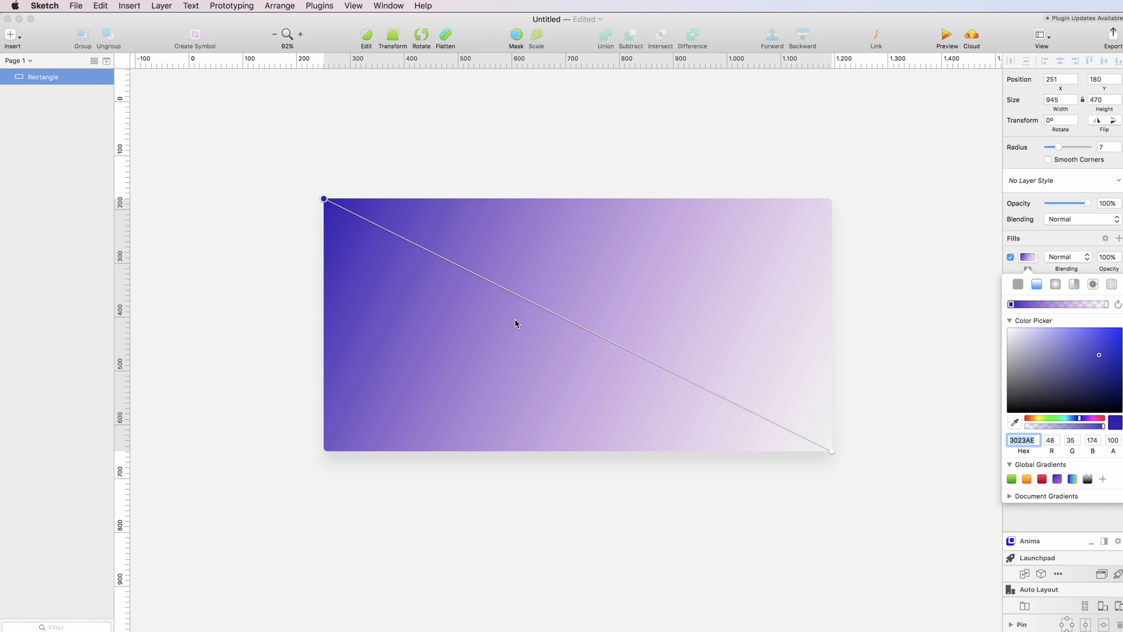
pyautogui.moveTo(490, 366)
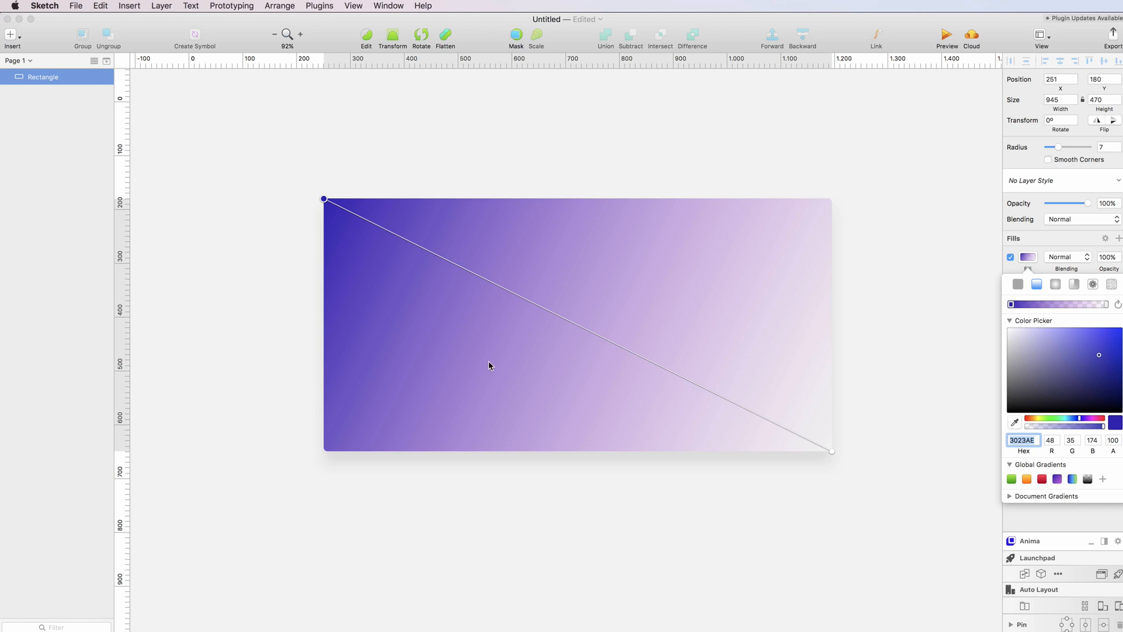
pyautogui.moveTo(507, 399)
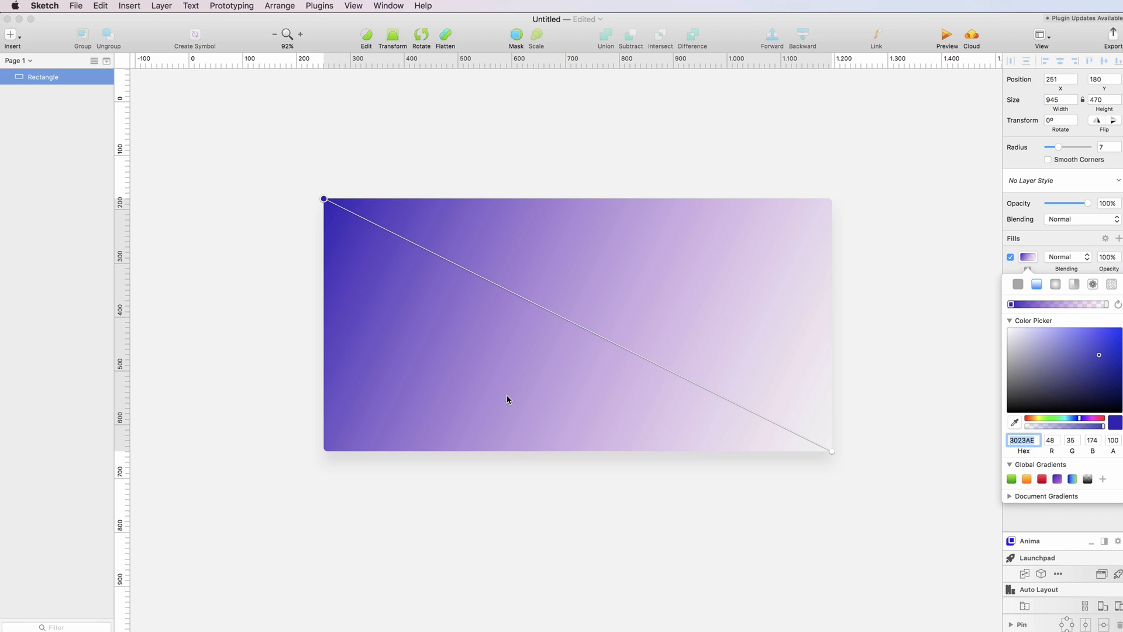
pyautogui.moveTo(567, 269)
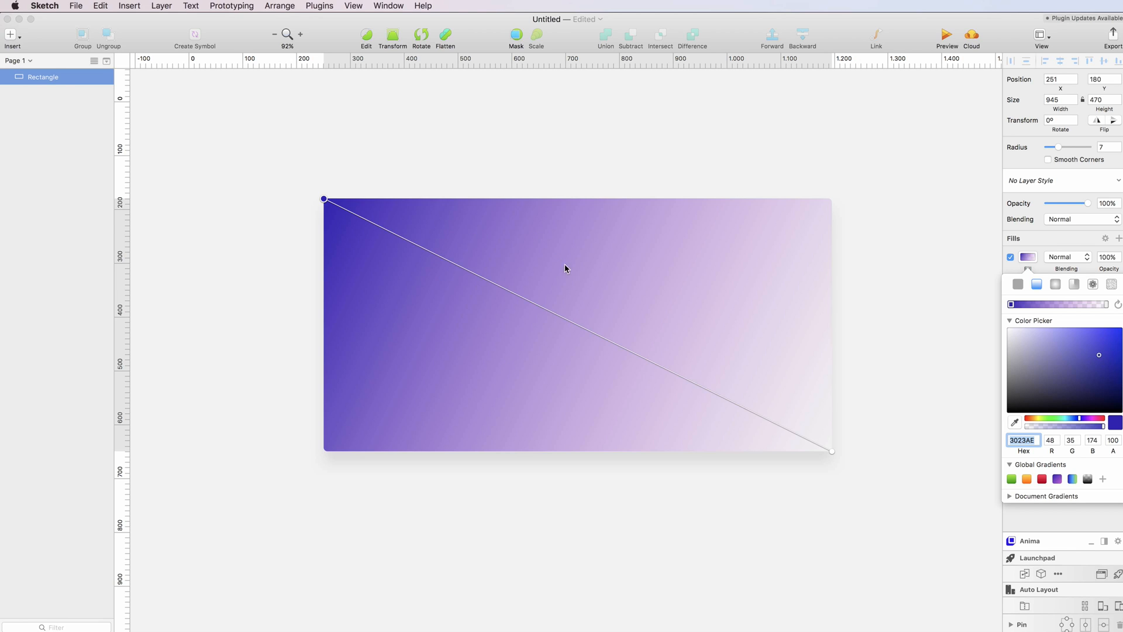
pyautogui.moveTo(511, 278)
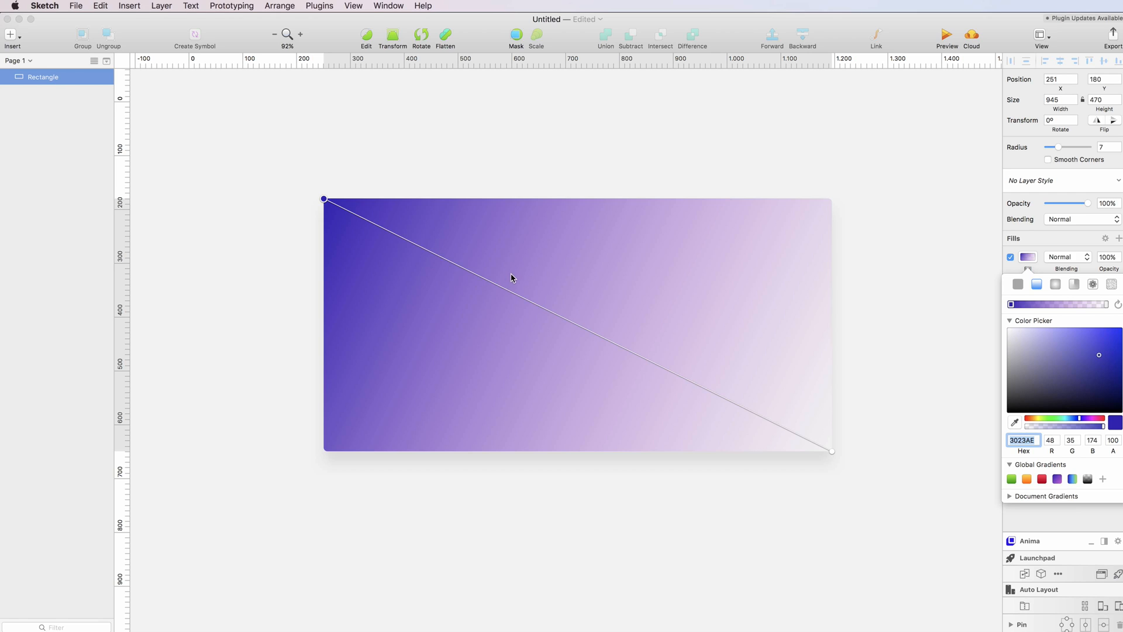
pyautogui.moveTo(993, 333)
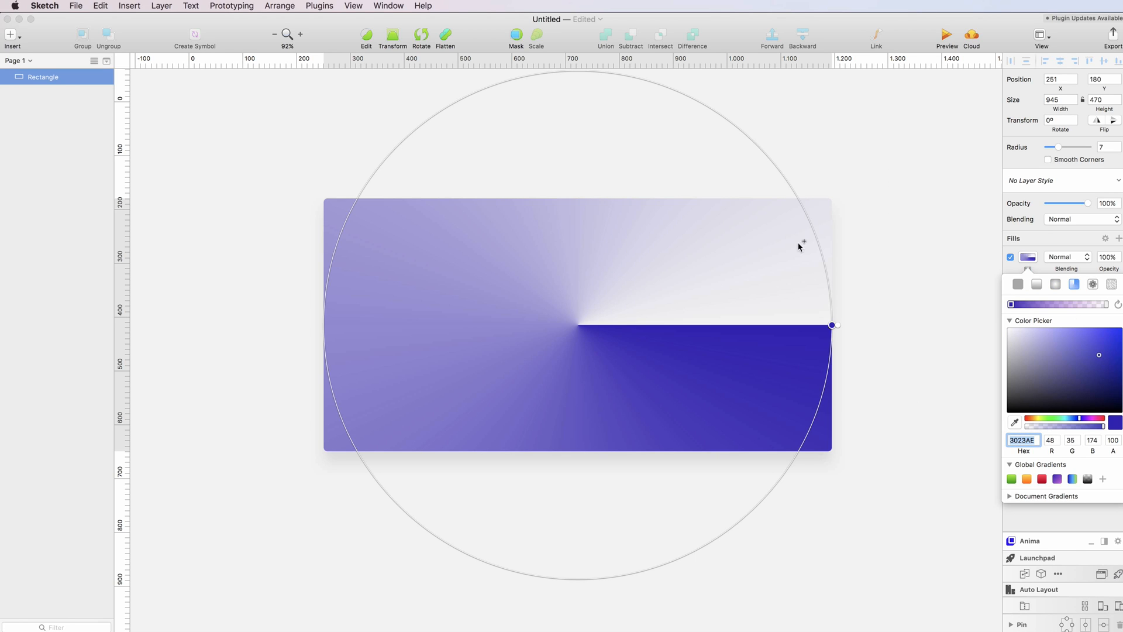
pyautogui.moveTo(858, 281)
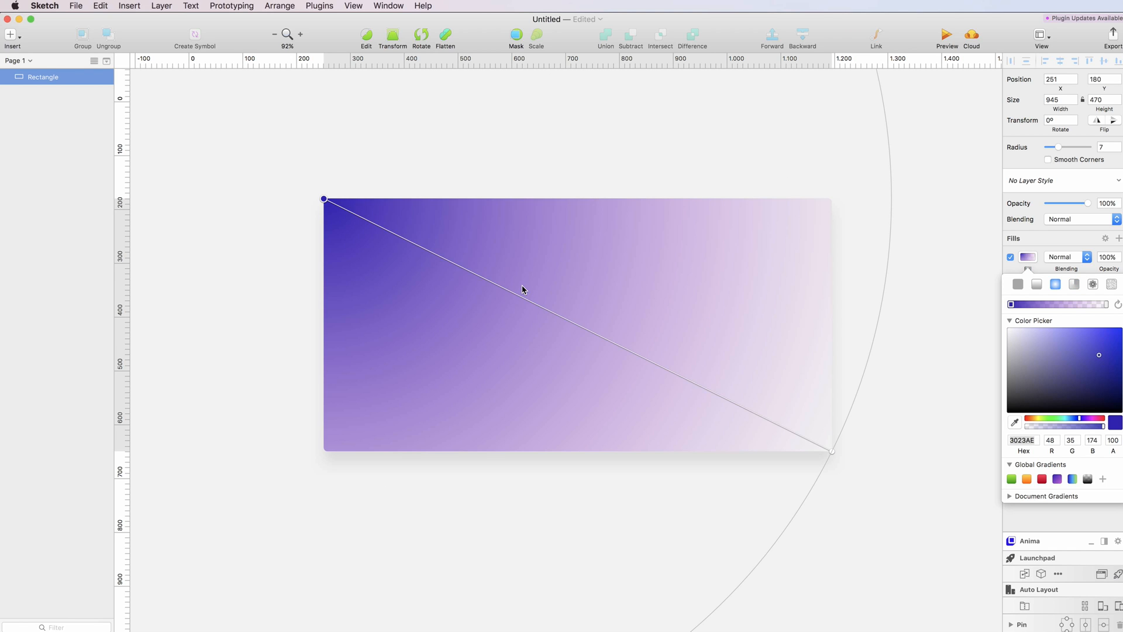
pyautogui.moveTo(587, 317)
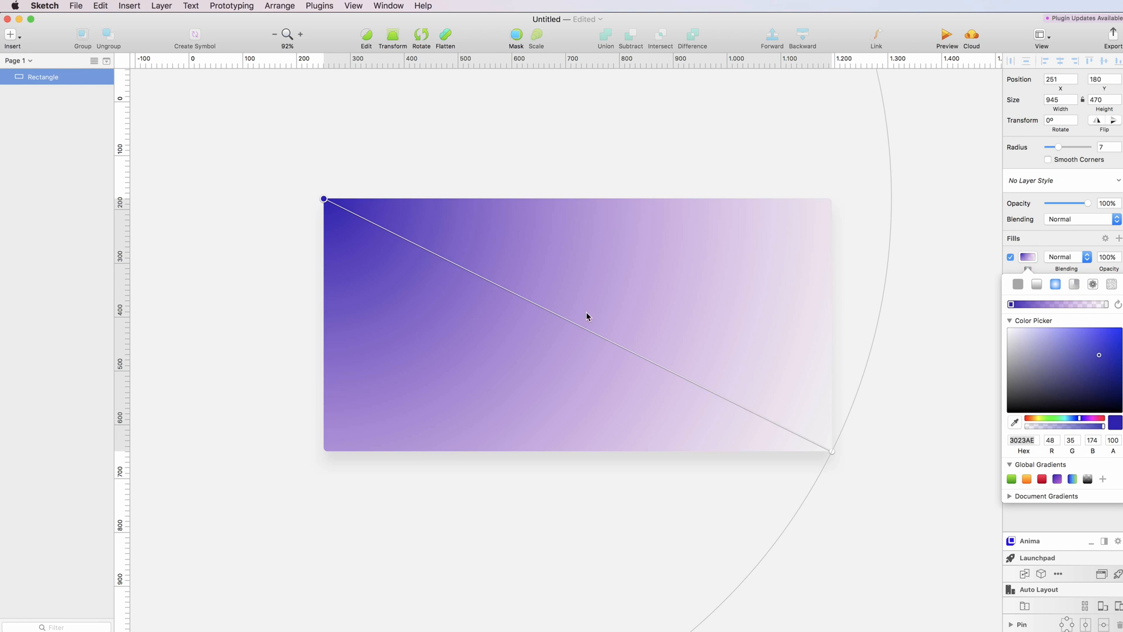
pyautogui.moveTo(543, 317)
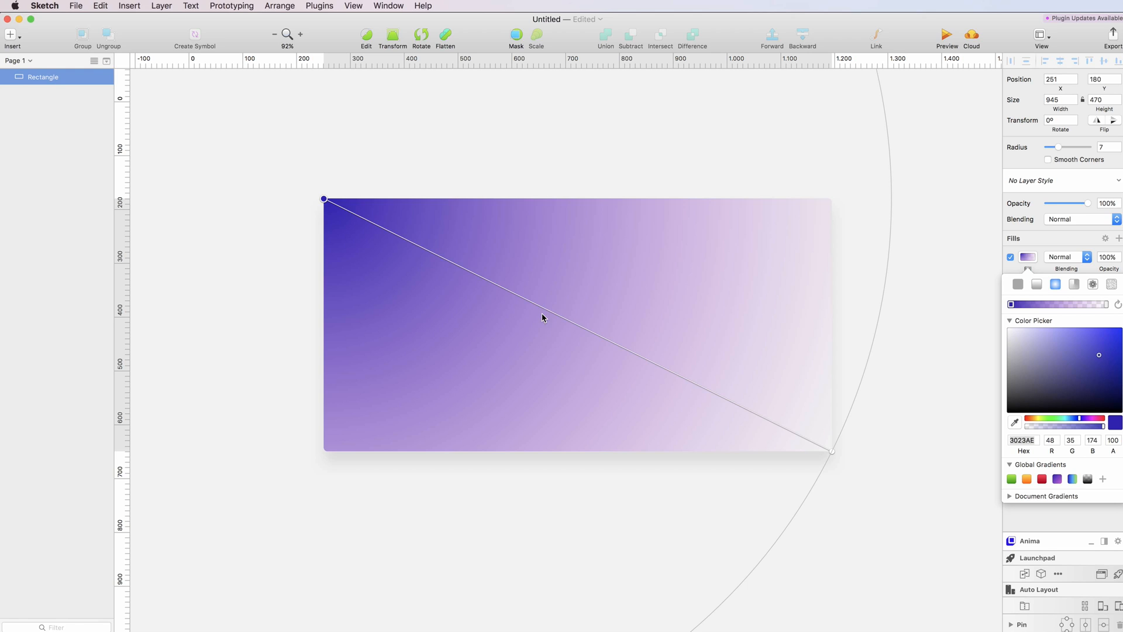
pyautogui.moveTo(564, 340)
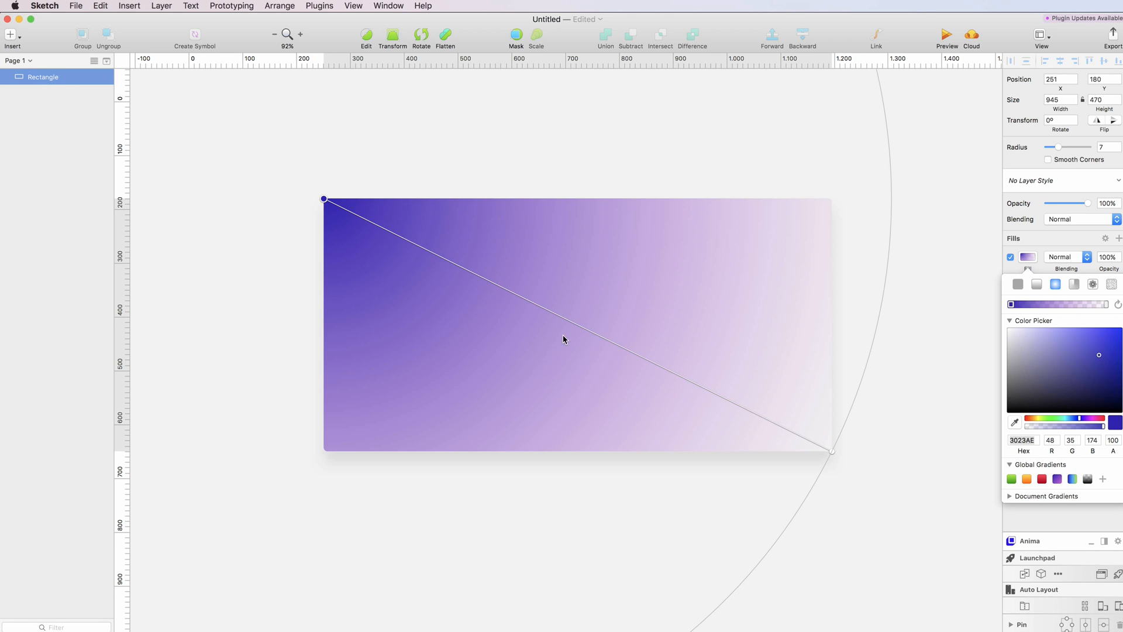
pyautogui.moveTo(570, 309)
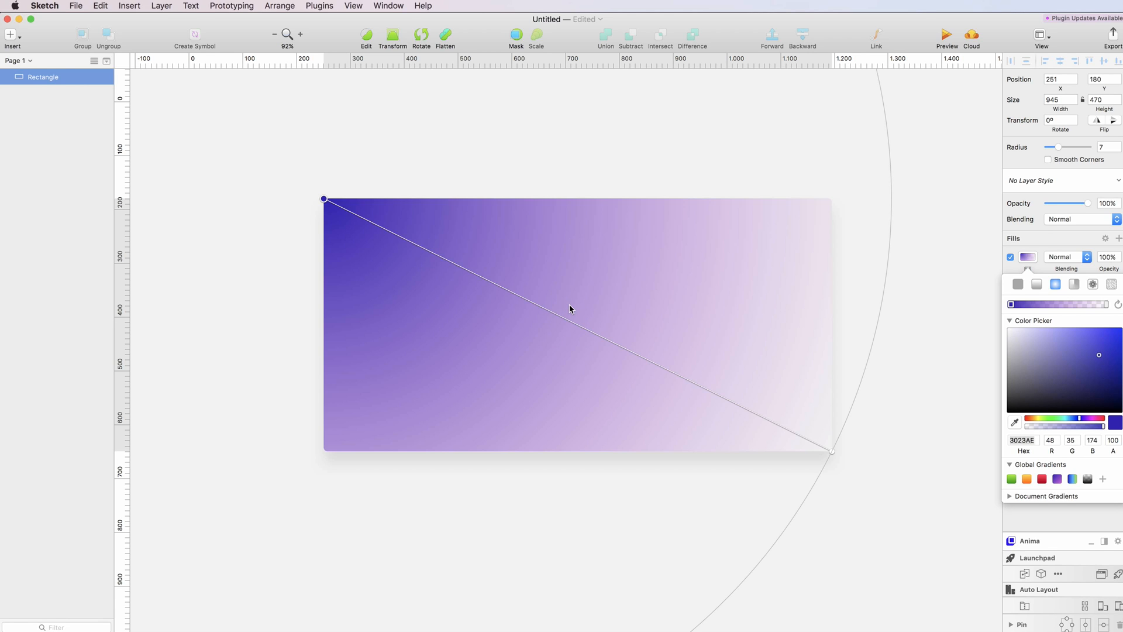